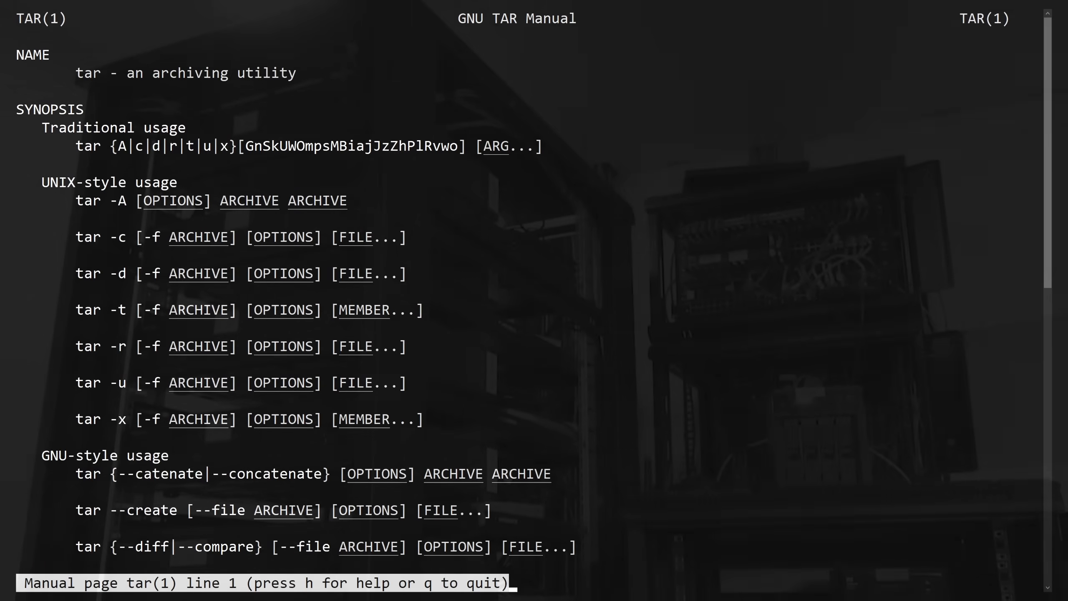
- Search the tar manual for 'compress' and read down through the Compression options
{"action": "type", "text": "/compress"}
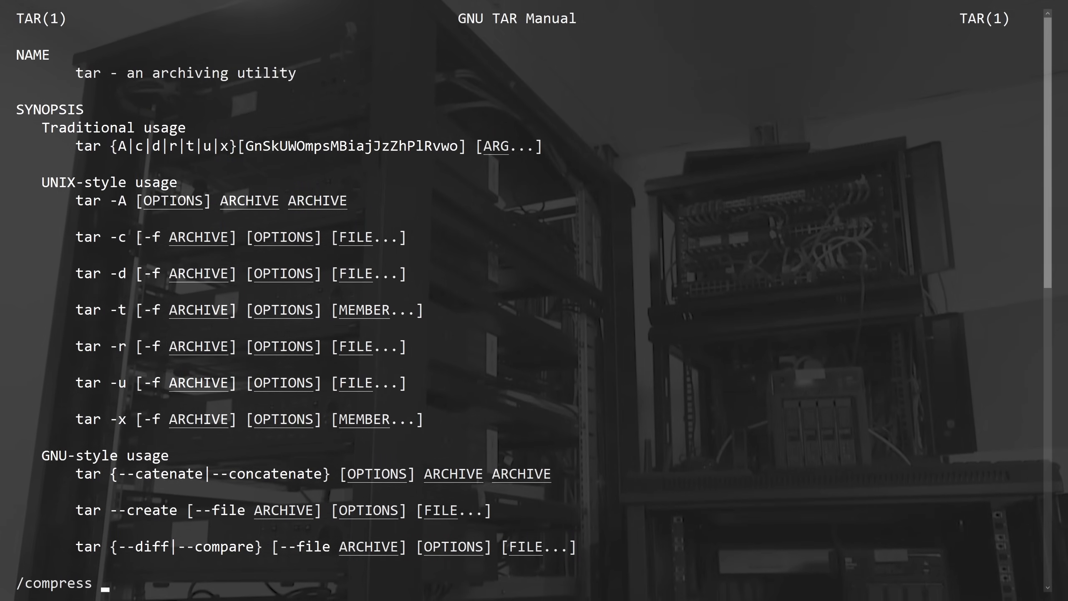
{"action": "key", "text": "Return"}
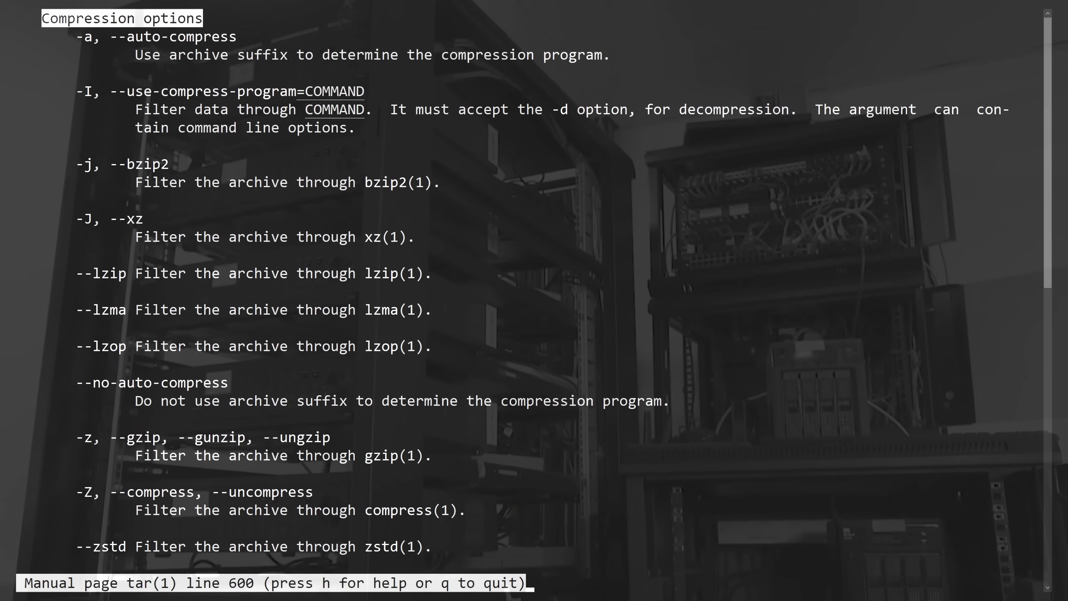
{"action": "scroll", "scroll_direction": "down", "scroll_amount": 3}
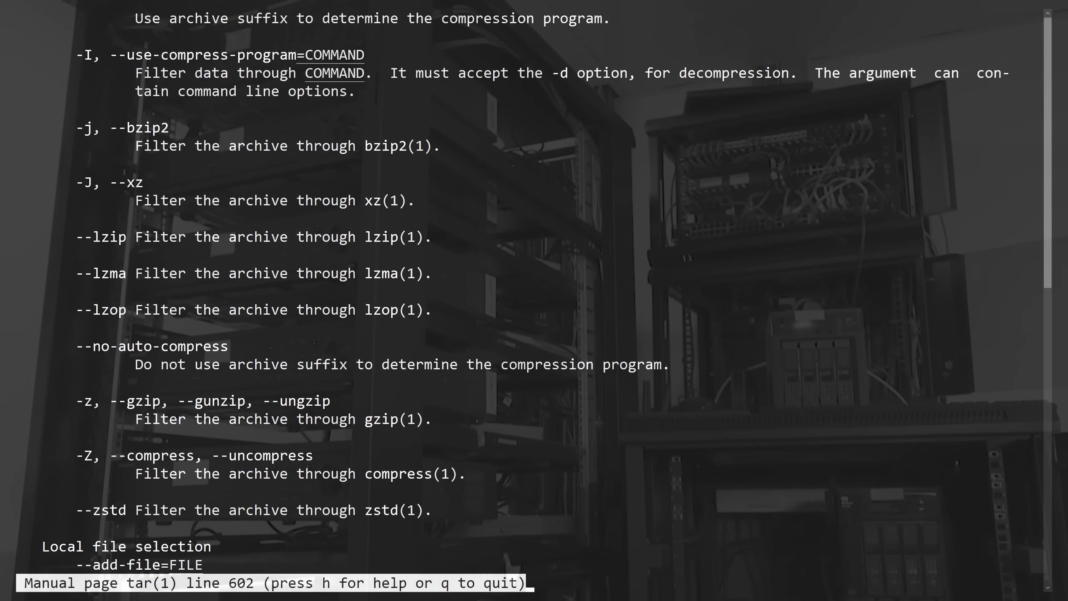
{"action": "scroll", "scroll_direction": "down", "scroll_amount": 3}
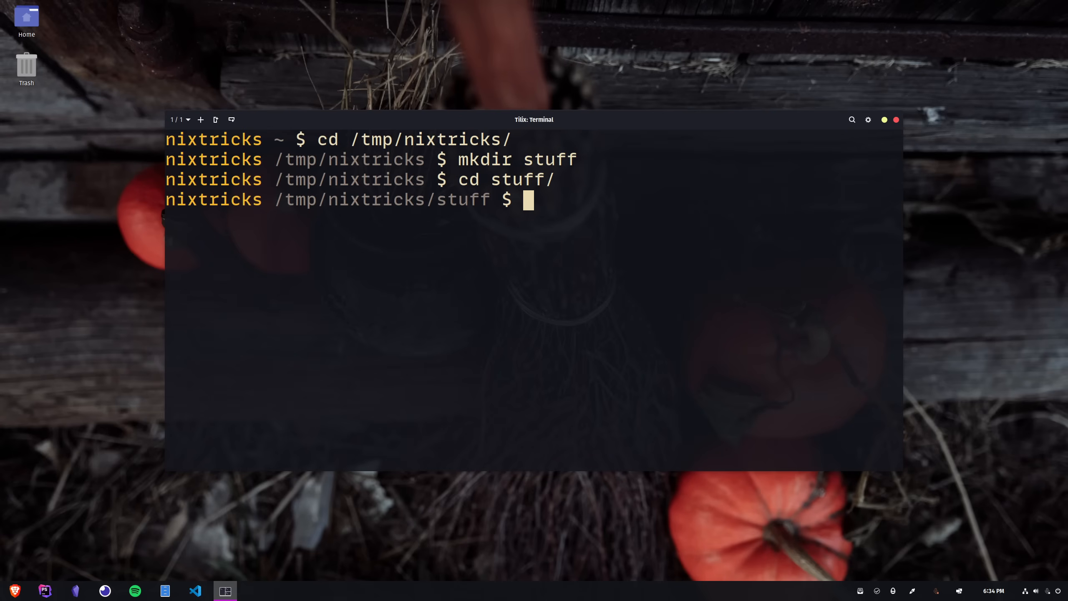
- Create dir1–dir6 and empty files file-a to file-f in stuff and list them by size
{"action": "type", "text": "mkdir dir{1..6"}
{"action": "type", "text": "ls"}
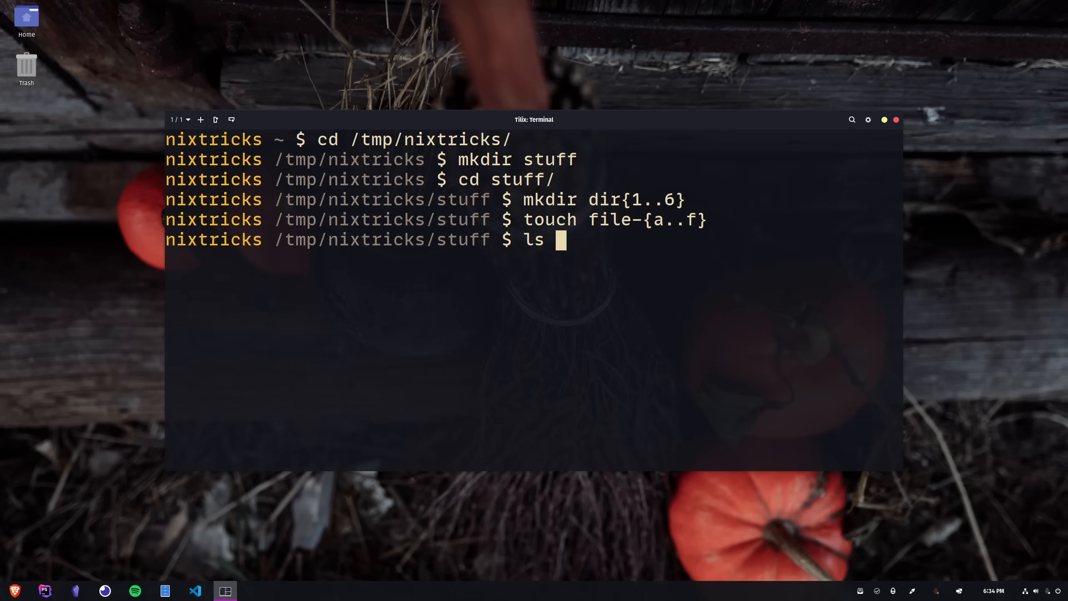
{"action": "key", "text": "Return"}
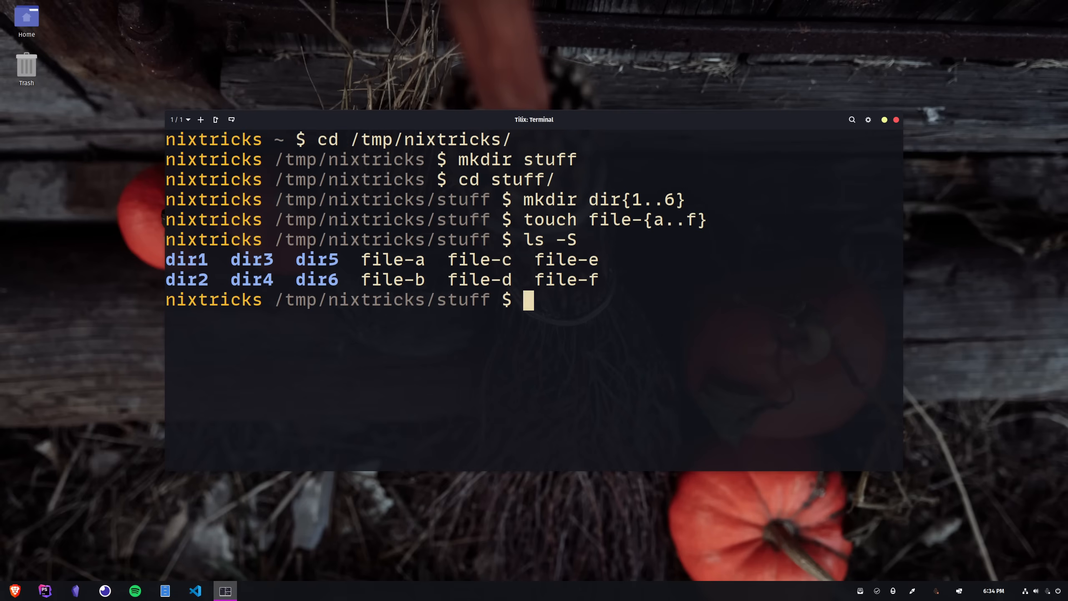
- Pack everything in stuff into ../archive.tar with tar cf
{"action": "type", "text": "tar"}
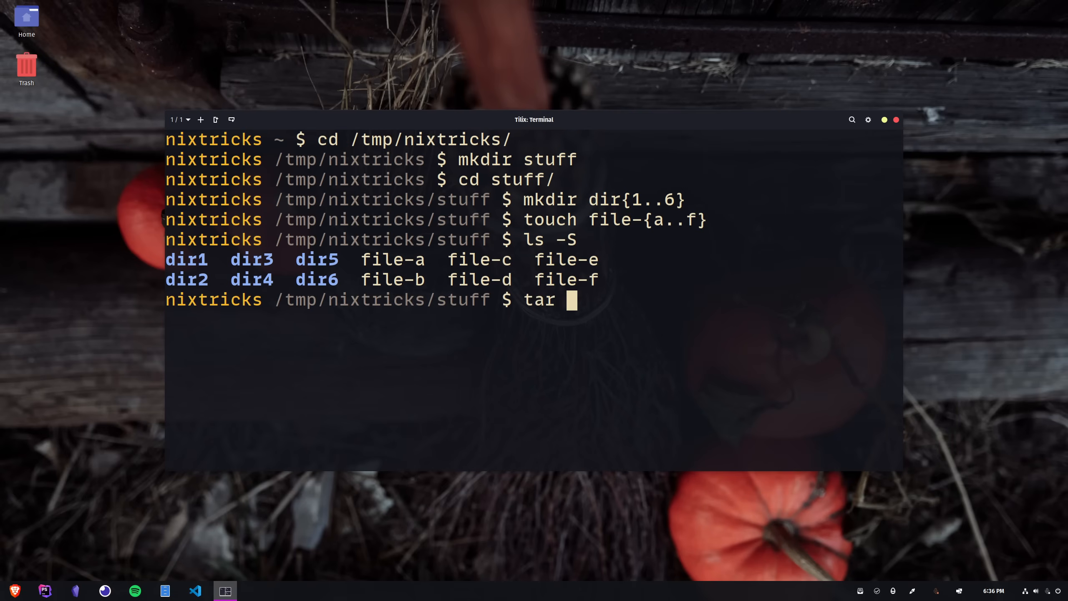
{"action": "type", "text": "c"}
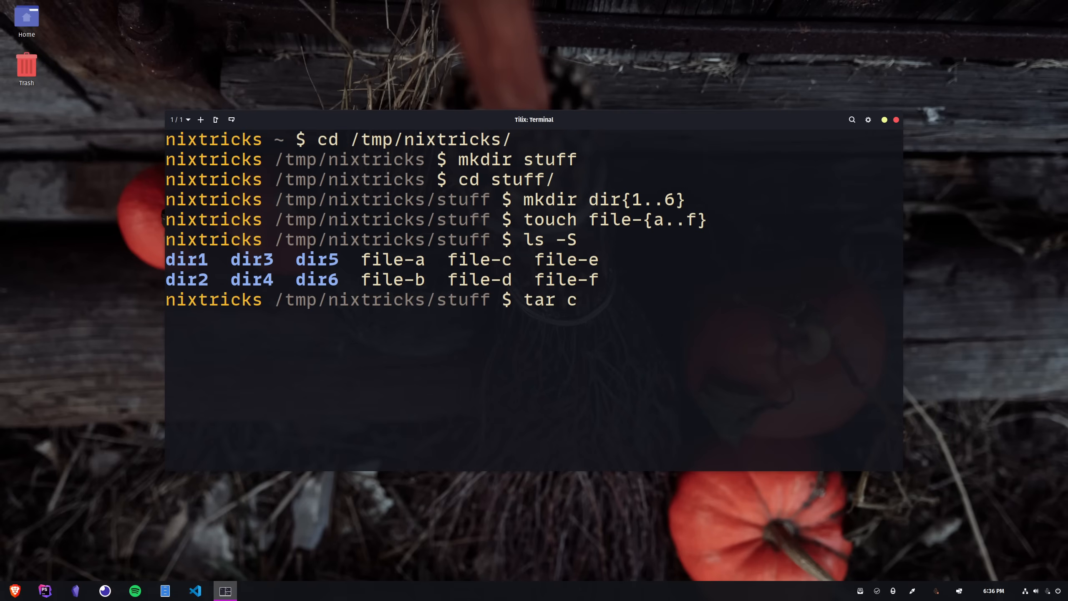
{"action": "type", "text": "f"}
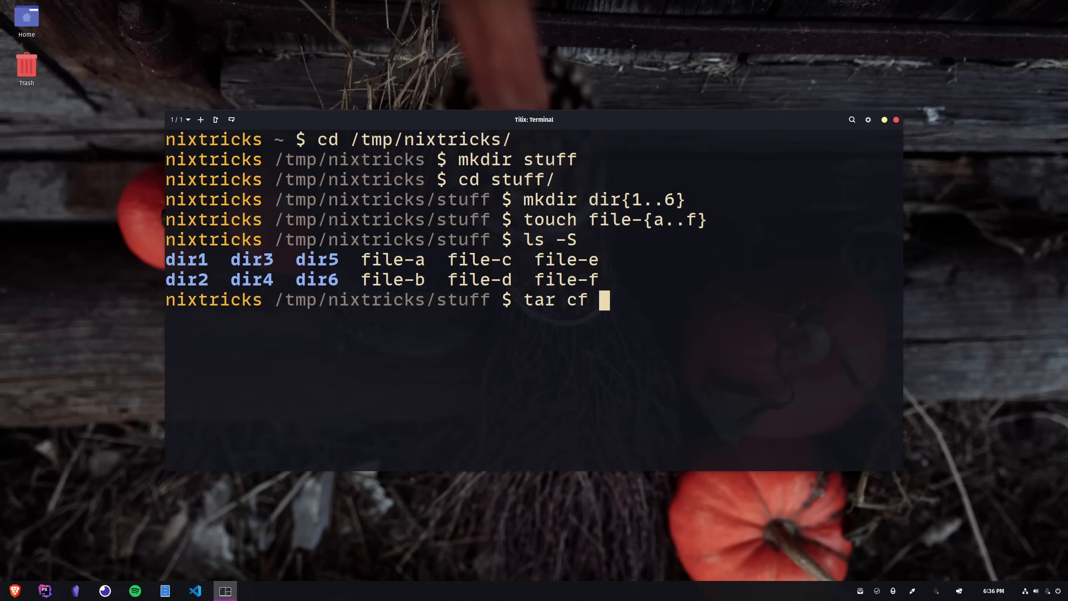
{"action": "type", "text": "../archive."}
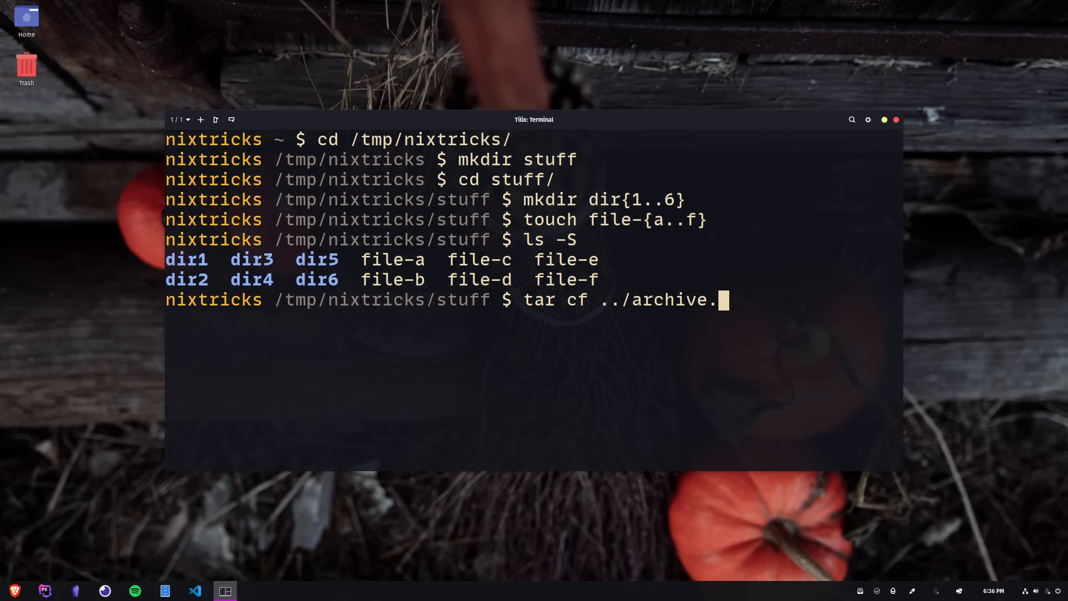
{"action": "key", "text": "Return"}
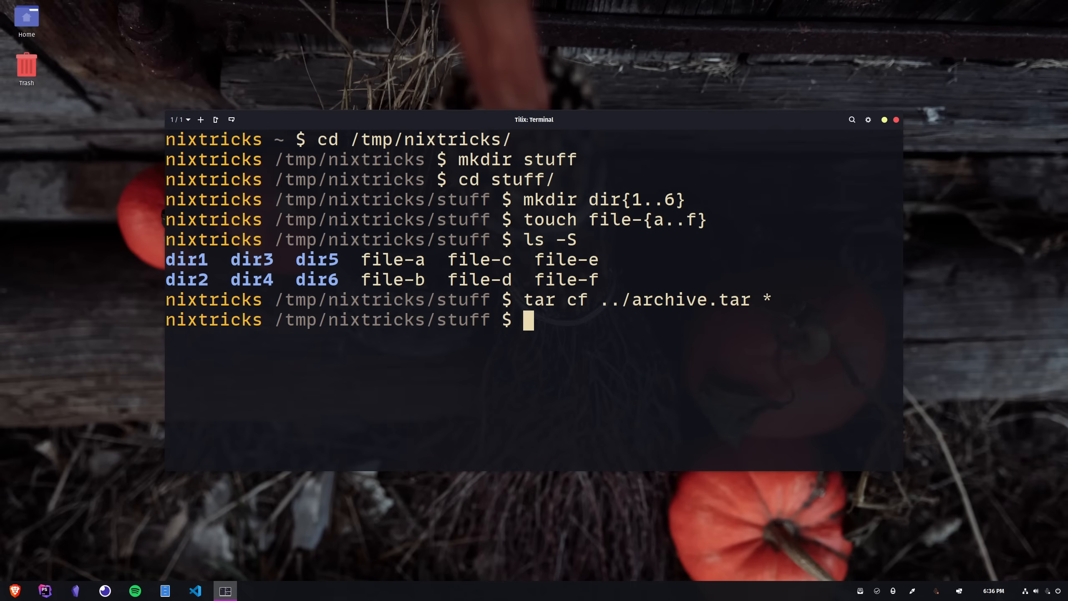
{"action": "key", "text": "Return"}
{"action": "type", "text": "tar"}
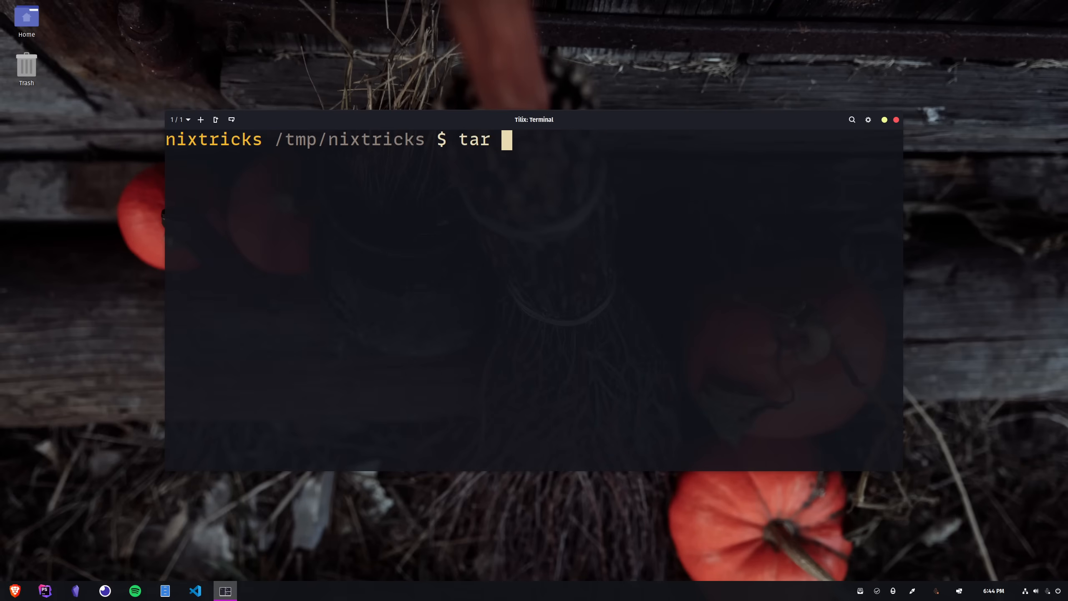
- List archive.tar's entries with tar tf and show the nixtricks folder in the file browser
{"action": "type", "text": "tf archive.tar"}
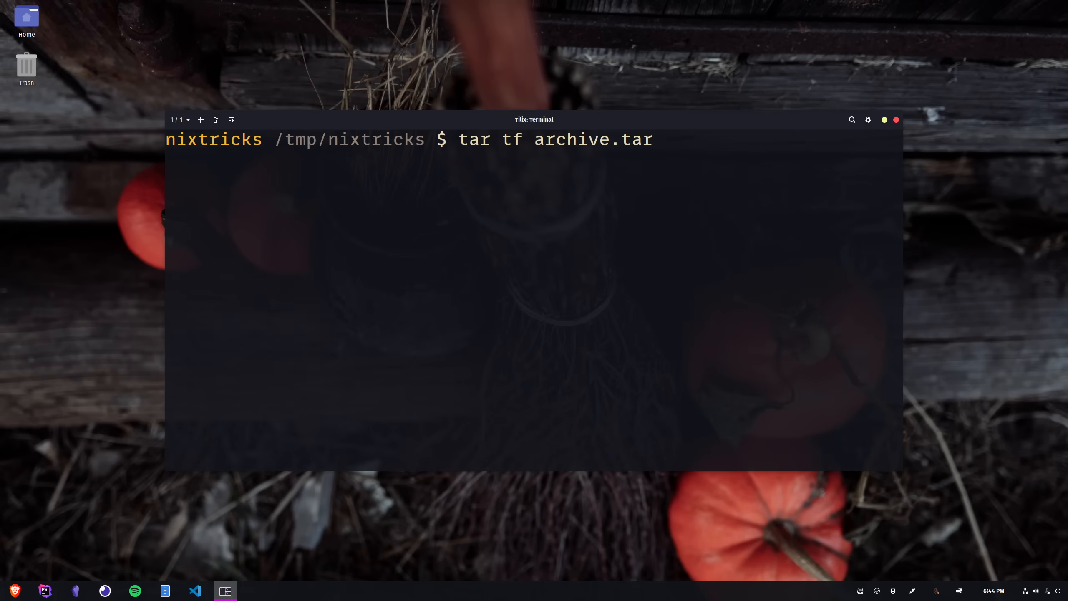
{"action": "key", "text": "Return"}
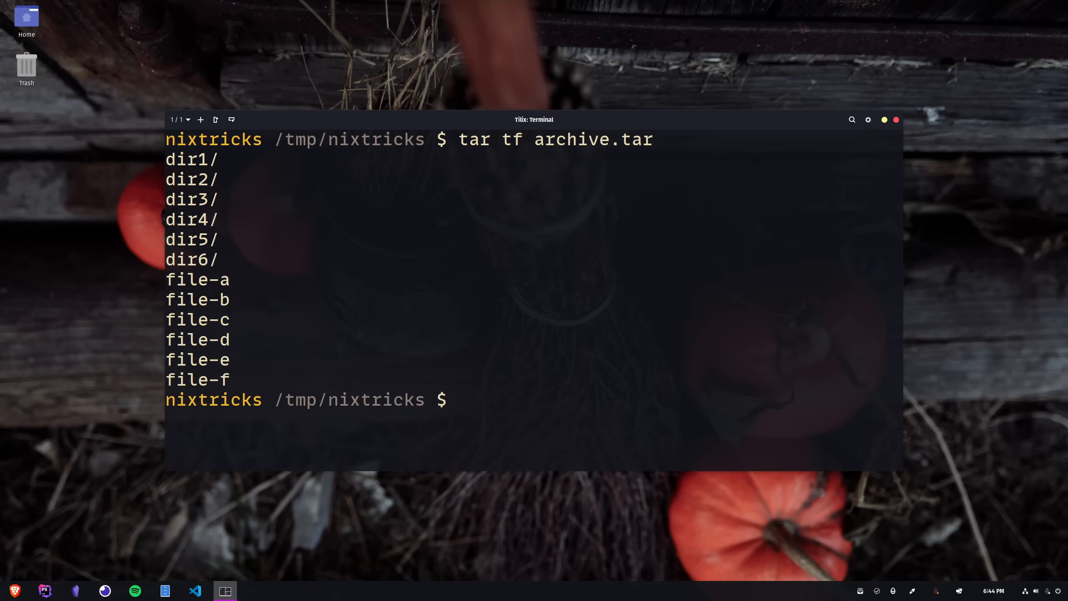
{"action": "left_click", "coordinate": [165, 591]}
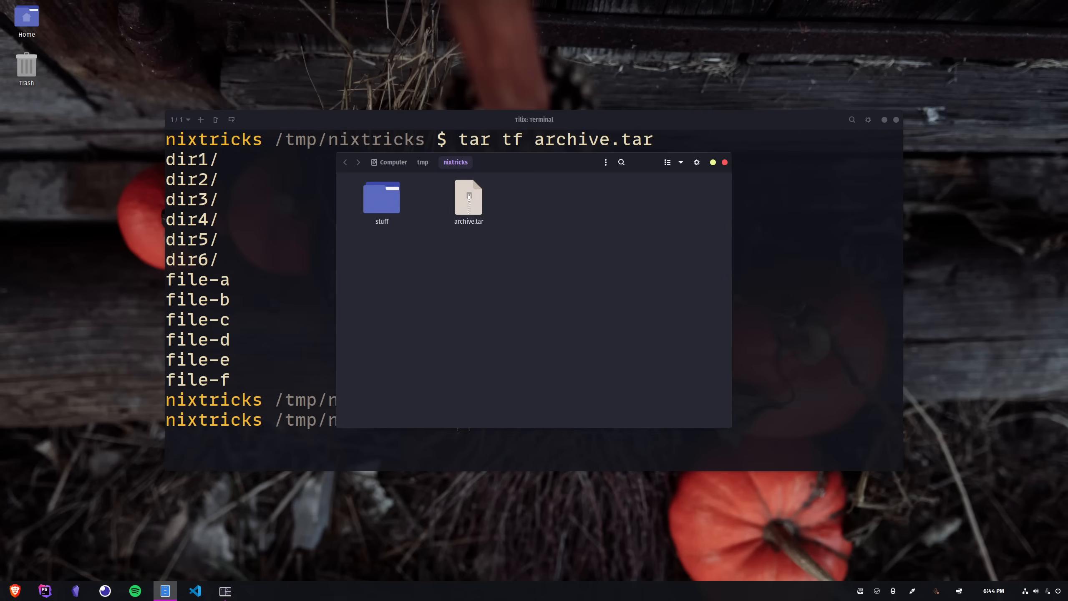
- Browse archive.tar's folders and files in Archive Manager, then close the viewer
{"action": "double_click", "coordinate": [468, 198]}
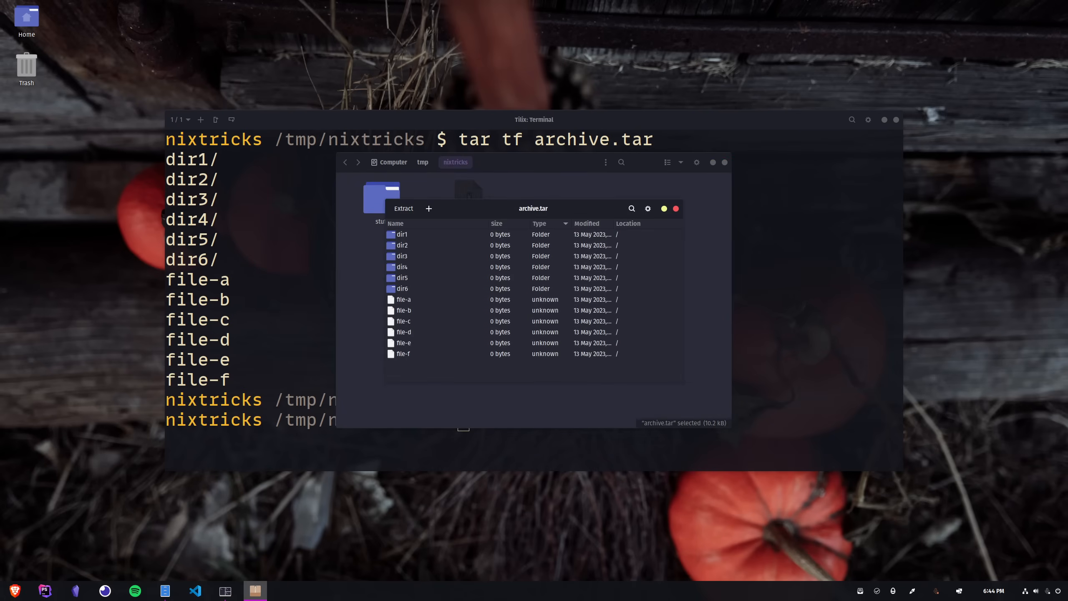
{"action": "left_click", "coordinate": [675, 209]}
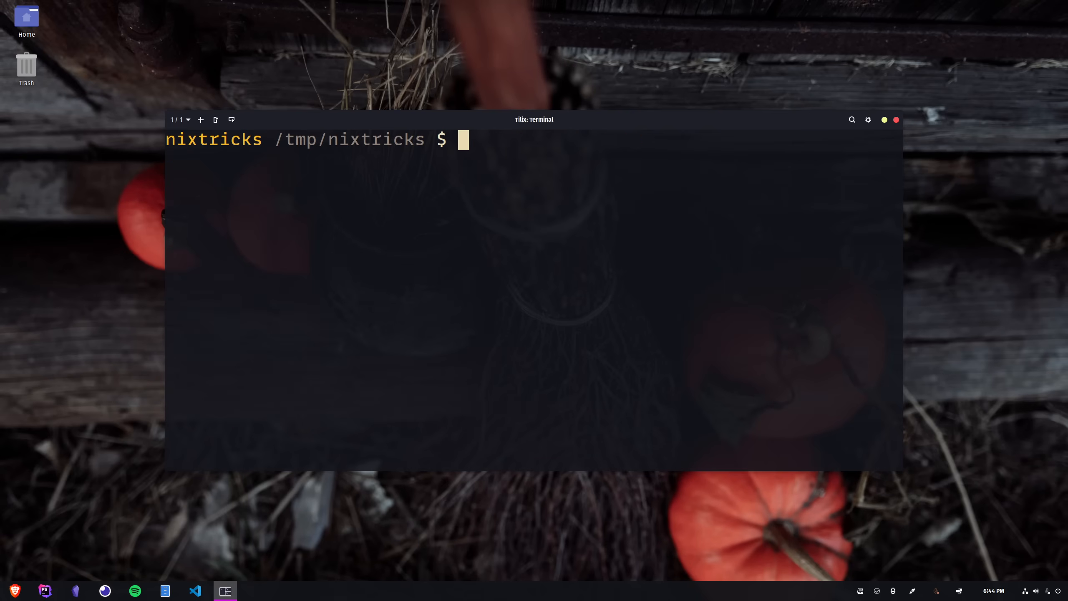
- Extract archive.tar into the current folder with tar xvf, then remove the dir* and file-* items
{"action": "type", "text": "view archive.tar"}
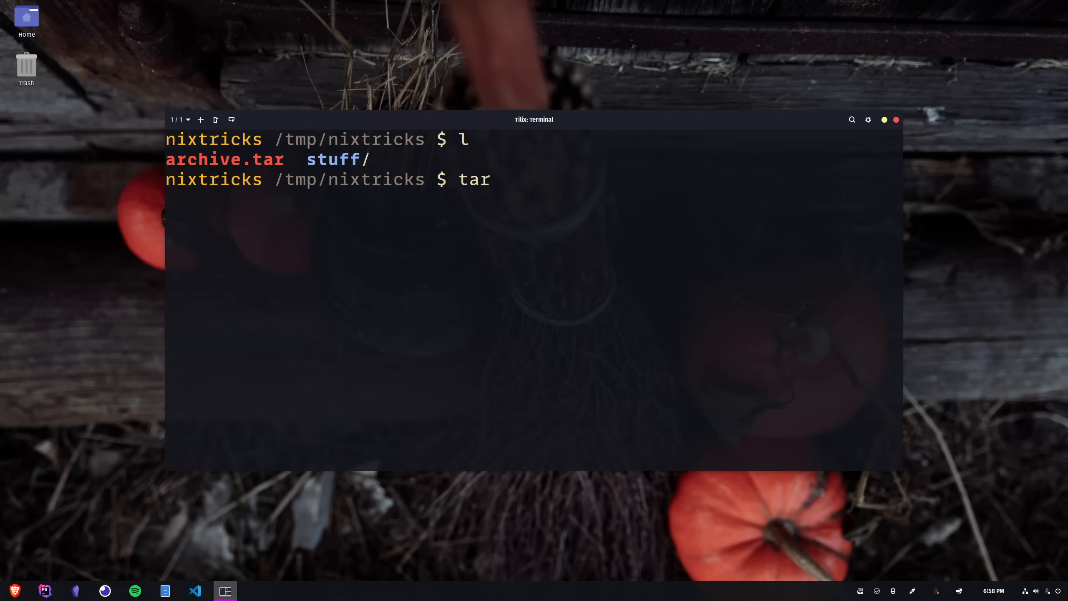
{"action": "type", "text": "xvf archive.tar"}
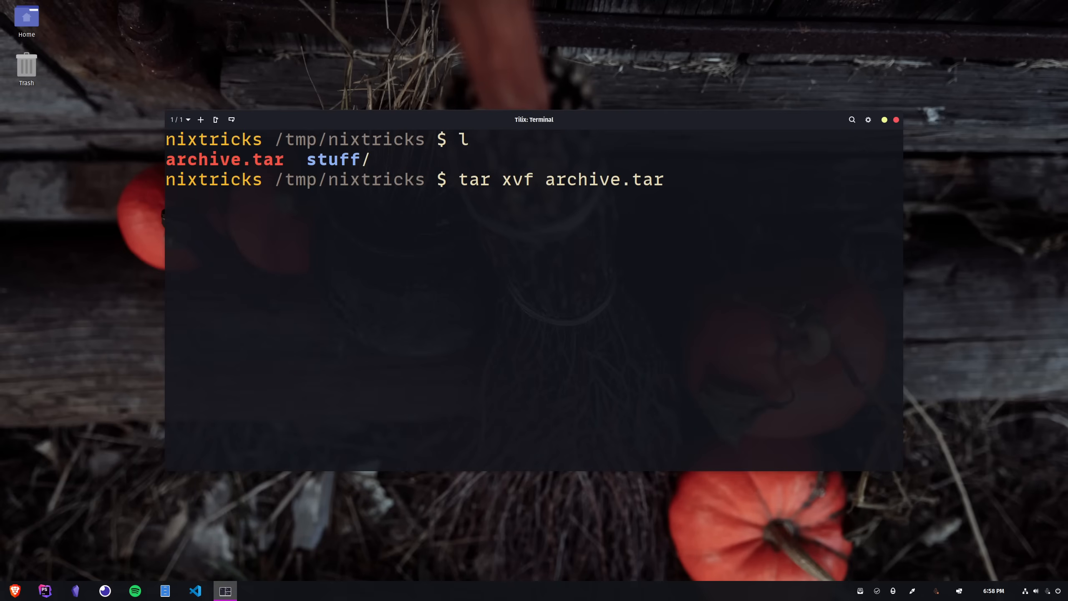
{"action": "key", "text": "Return"}
{"action": "type", "text": "l"}
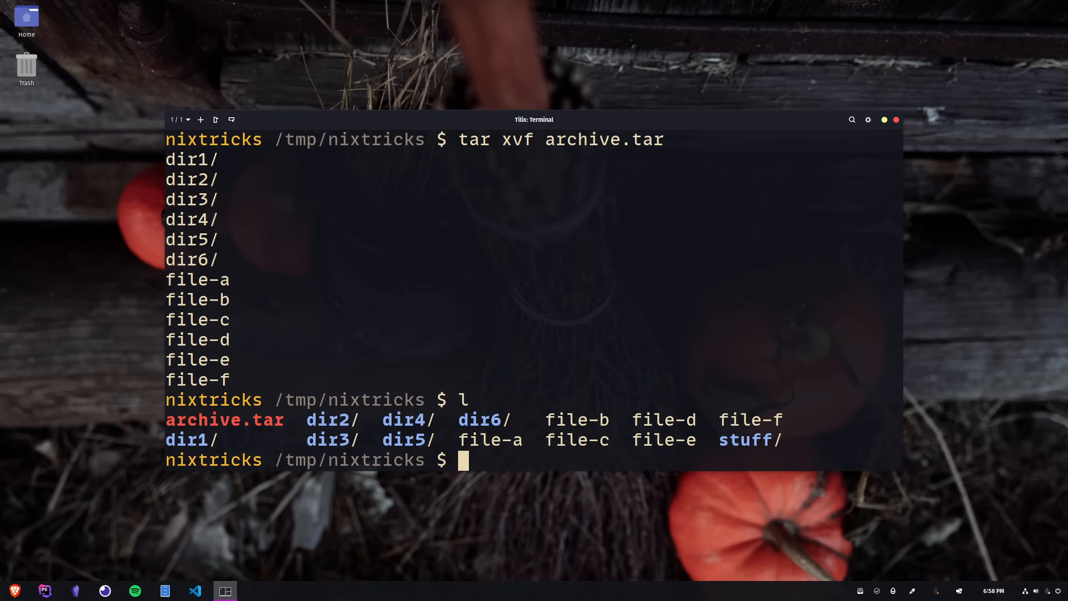
{"action": "type", "text": "rm -rf di"}
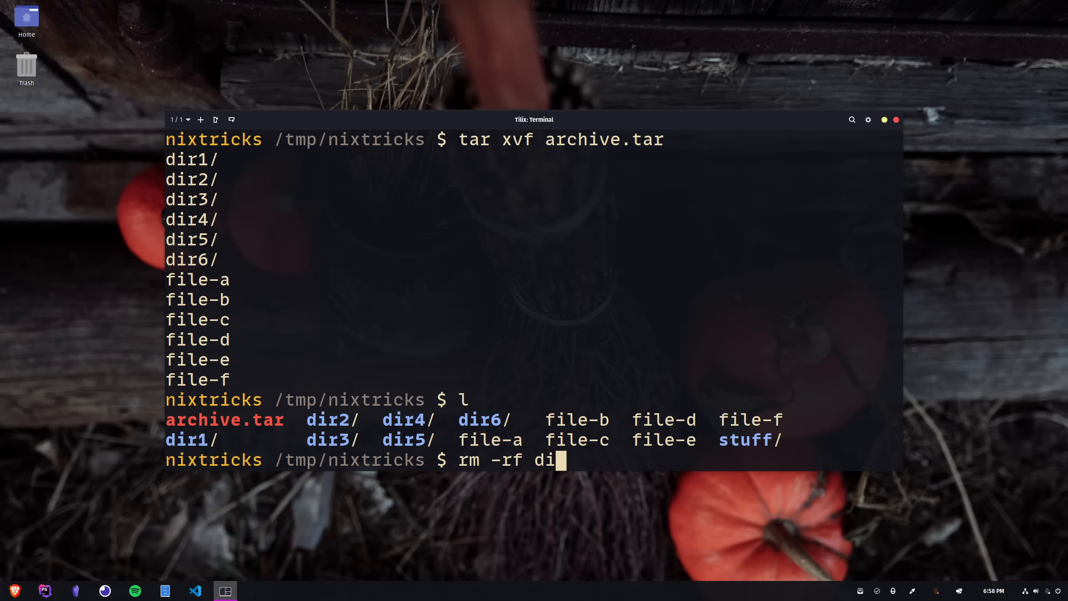
{"action": "type", "text": "r* file-*"}
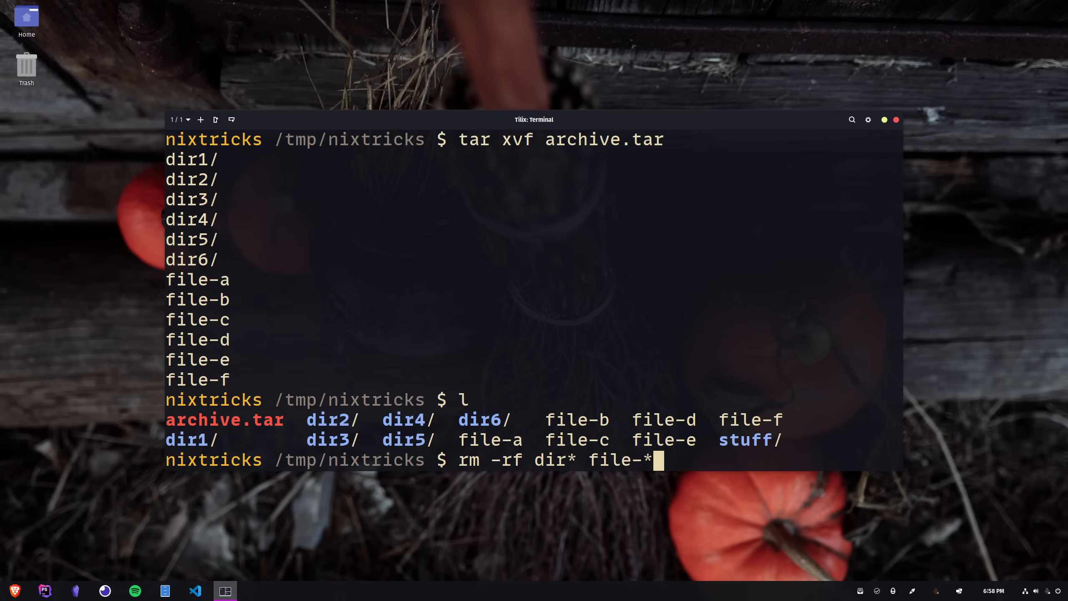
- Make an extract folder, unpack archive.tar into it with -C, and enter it
{"action": "type", "text": "mkdir extrac"}
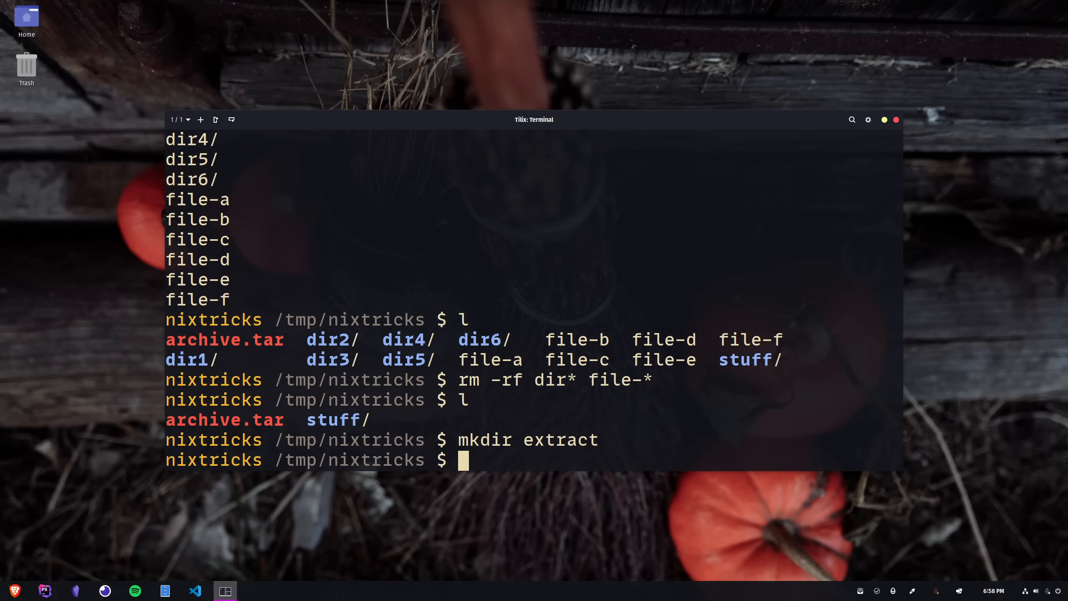
{"action": "type", "text": "tar"}
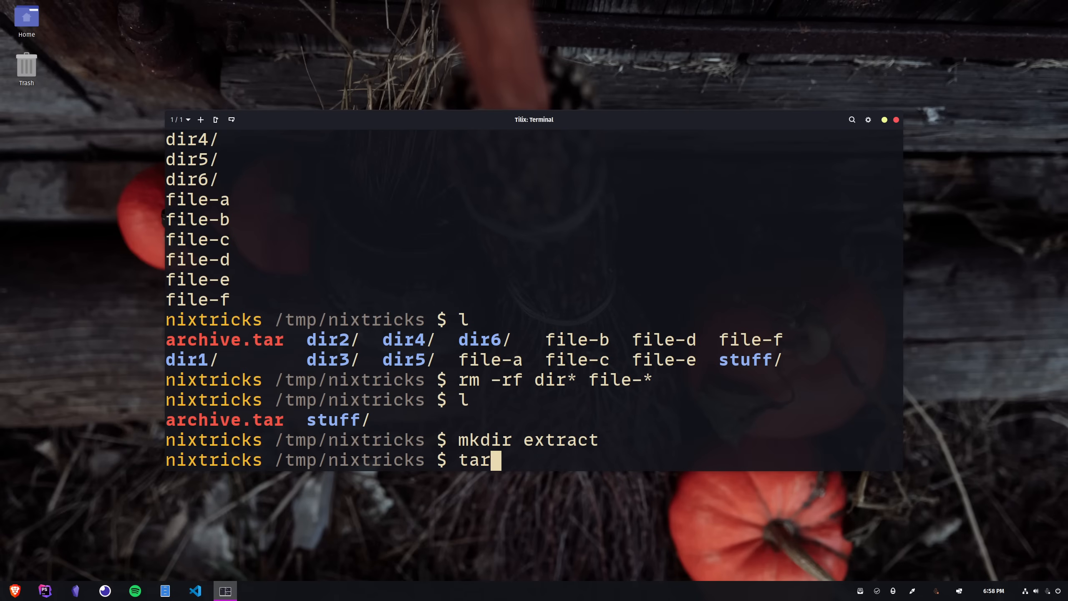
{"action": "type", "text": "xvf f"}
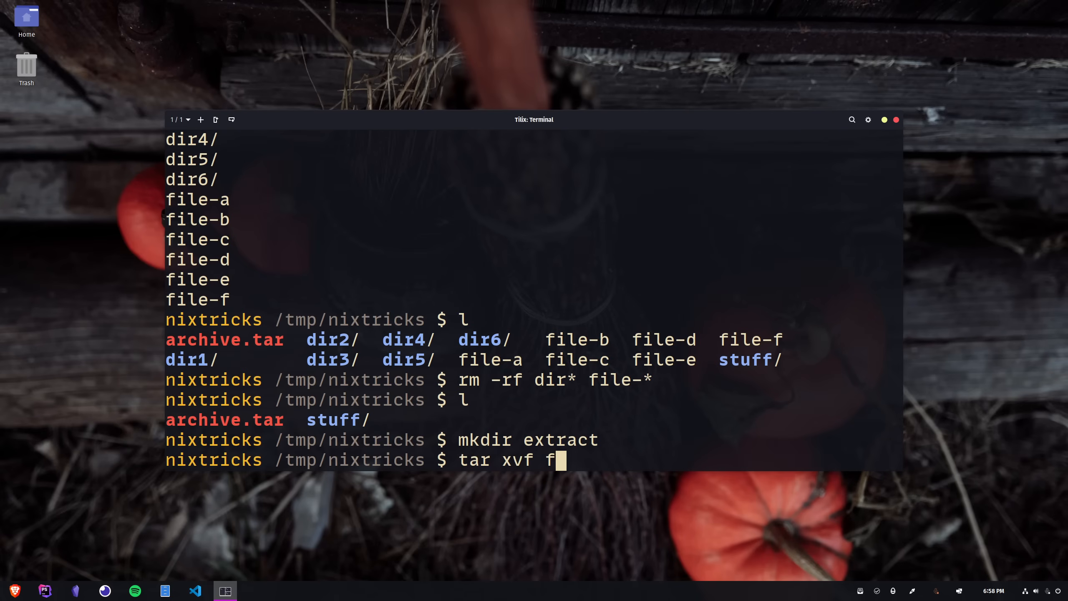
{"action": "type", "text": "archive.tar -C"}
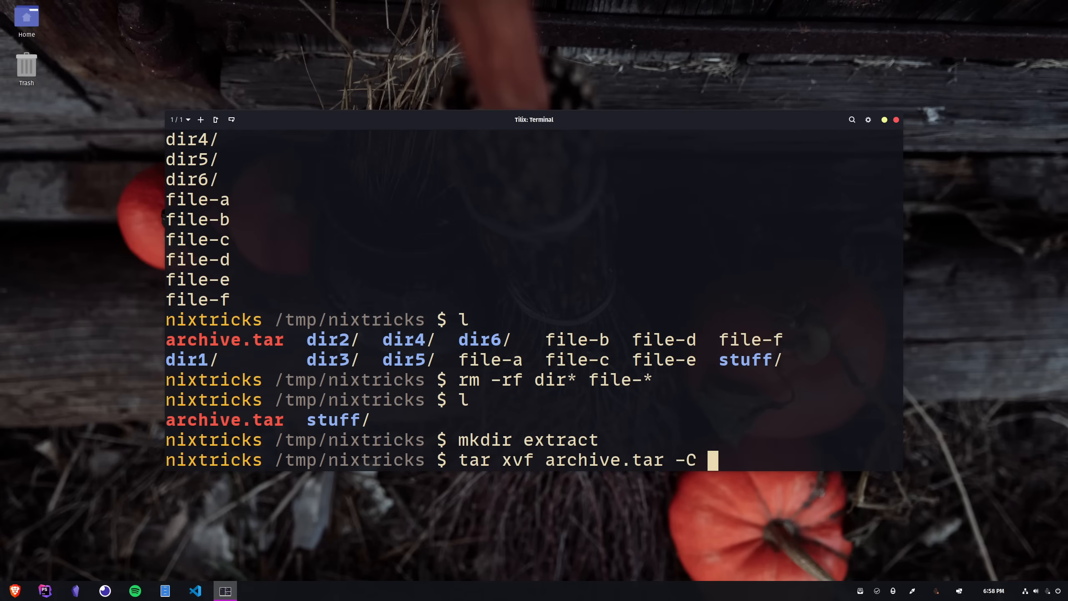
{"action": "key", "text": "Return"}
{"action": "type", "text": "cd extract/"}
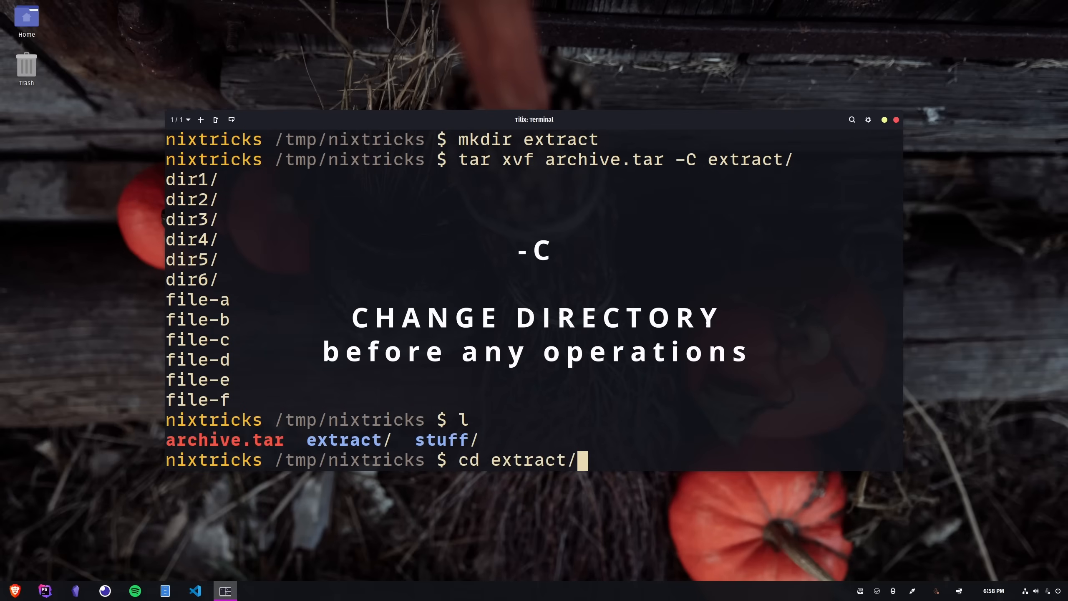
{"action": "key", "text": "Return"}
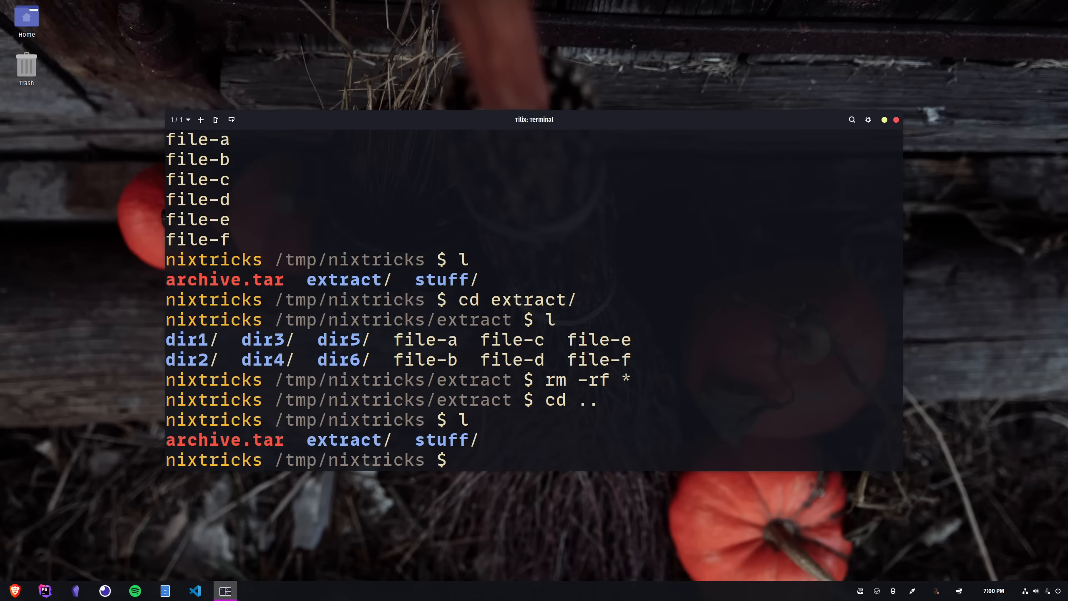
- Create the gzip archive archive.tar.gz of stuff/* with tar zcvf
{"action": "type", "text": "tar"}
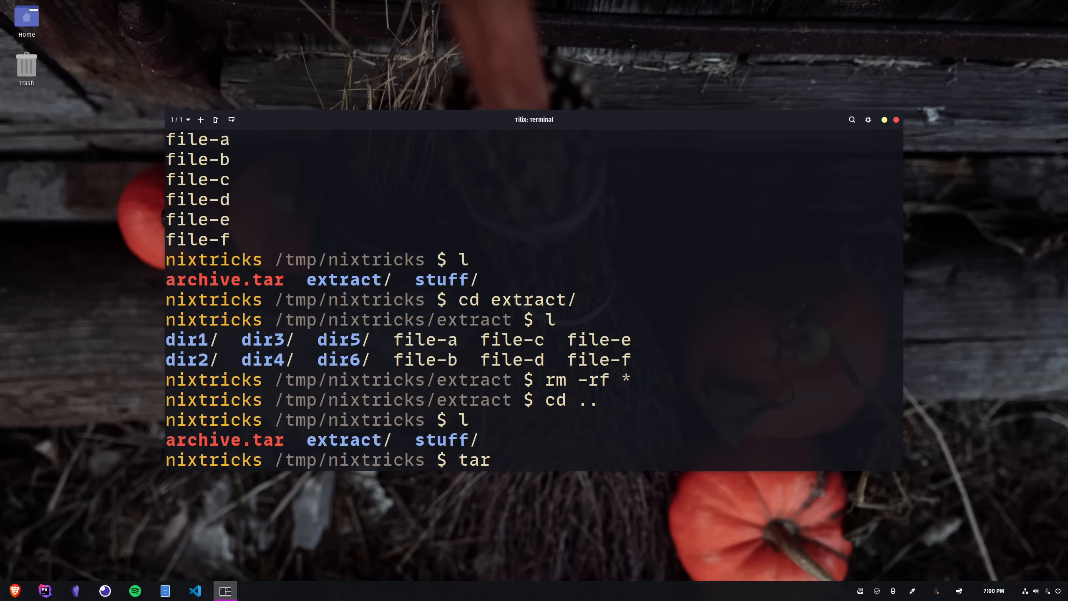
{"action": "type", "text": "zcvf"}
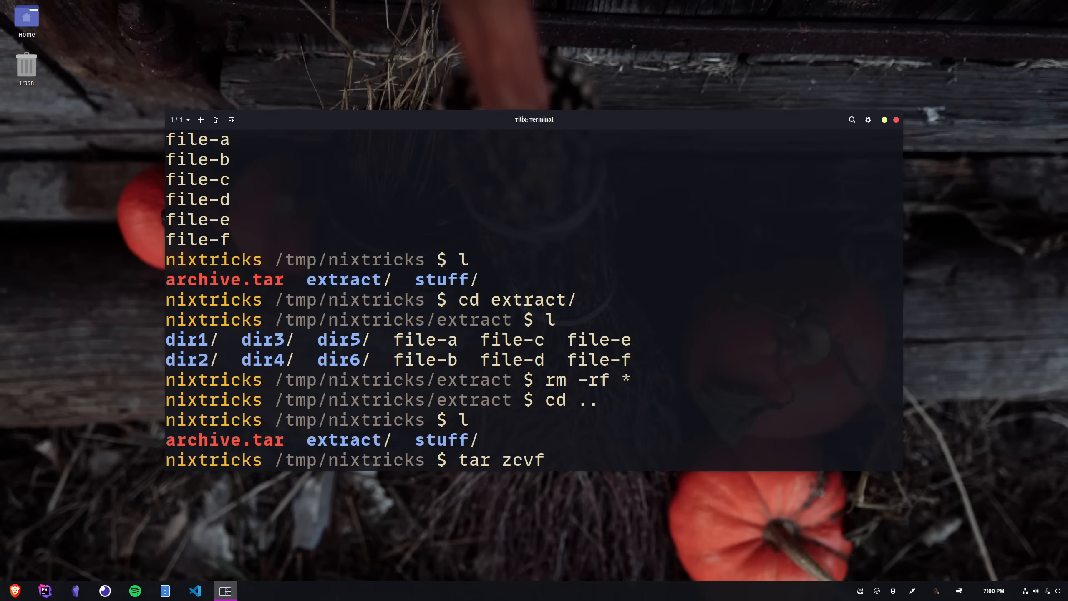
{"action": "type", "text": "ar"}
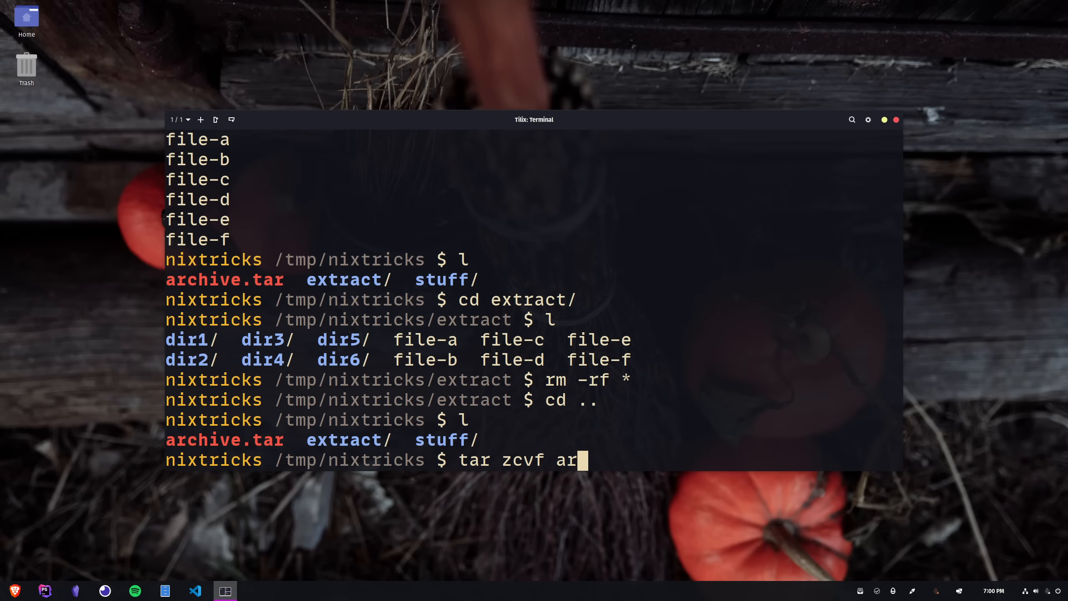
{"action": "type", "text": "chive.tar.gz"}
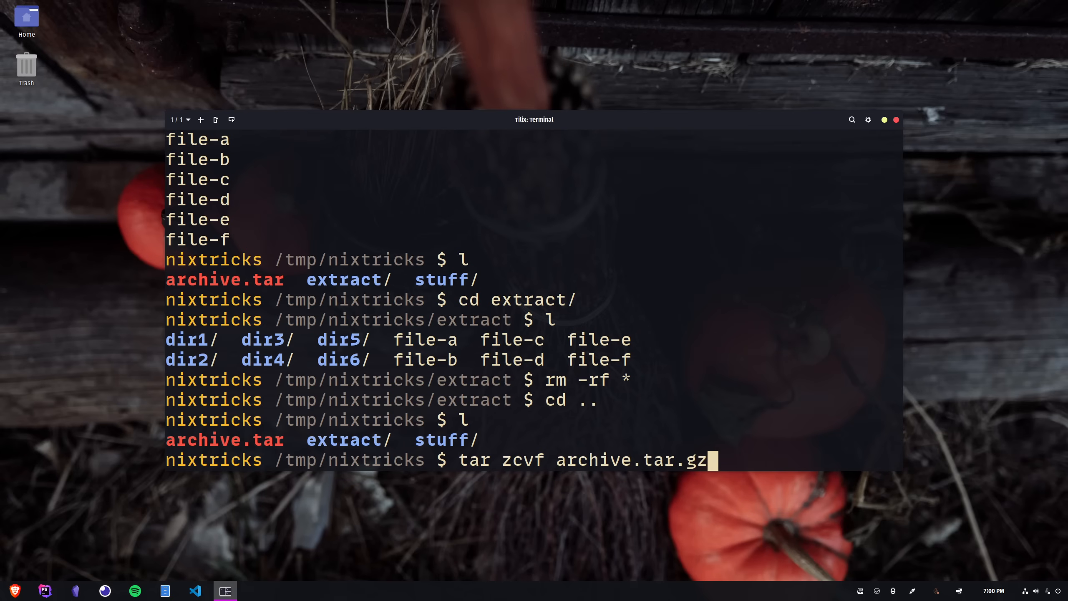
{"action": "type", "text": "stuff/*"}
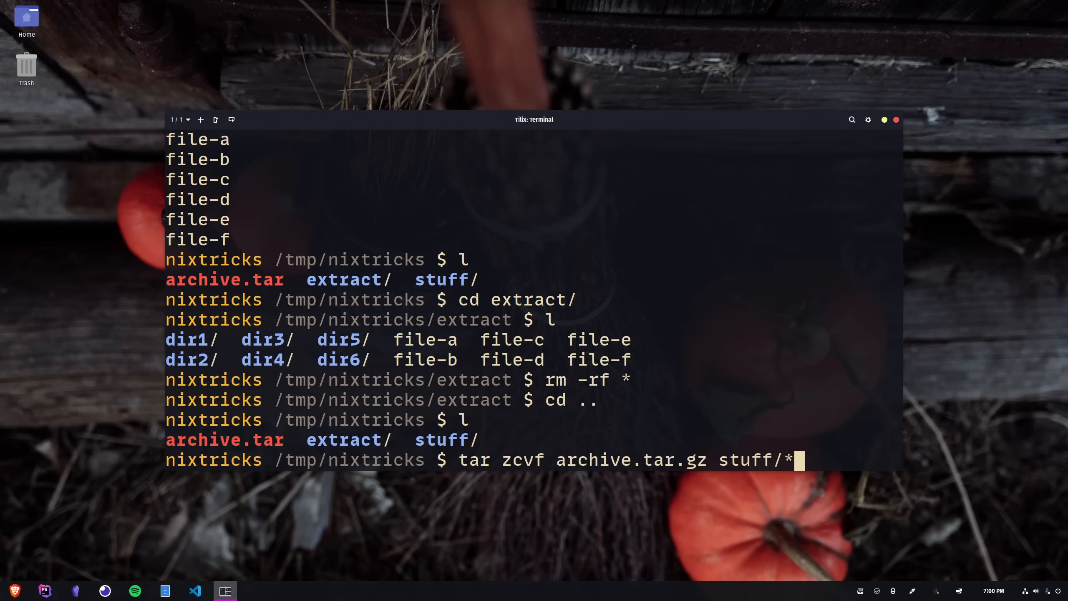
{"action": "key", "text": "Return"}
{"action": "type", "text": "tar"}
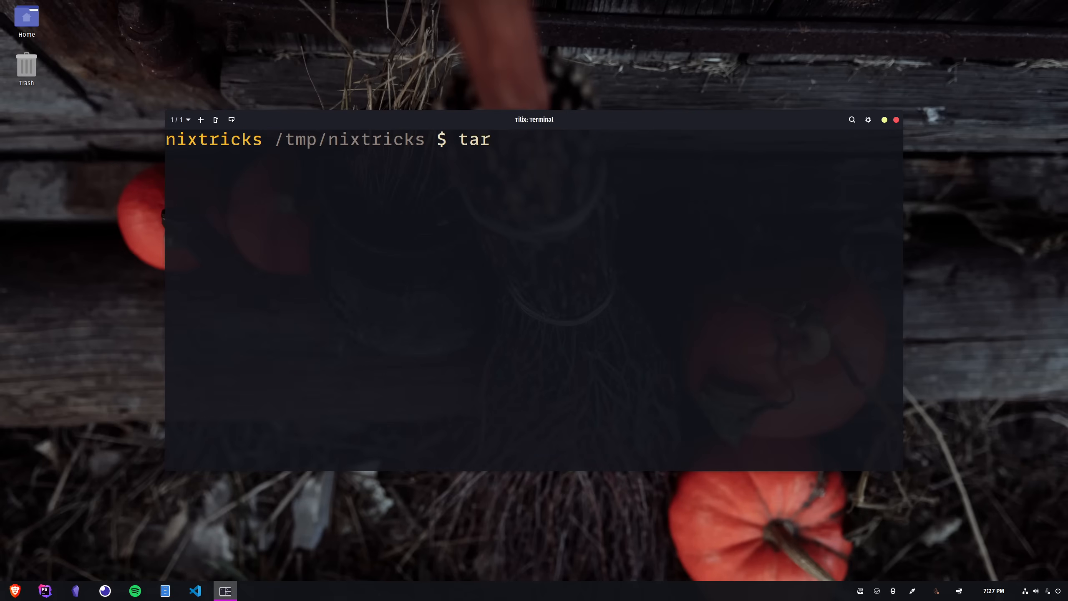
- Create the bzip2 archive archive.tar.bz and the xz archive archive.tar.xz of stuff
{"action": "type", "text": "j"}
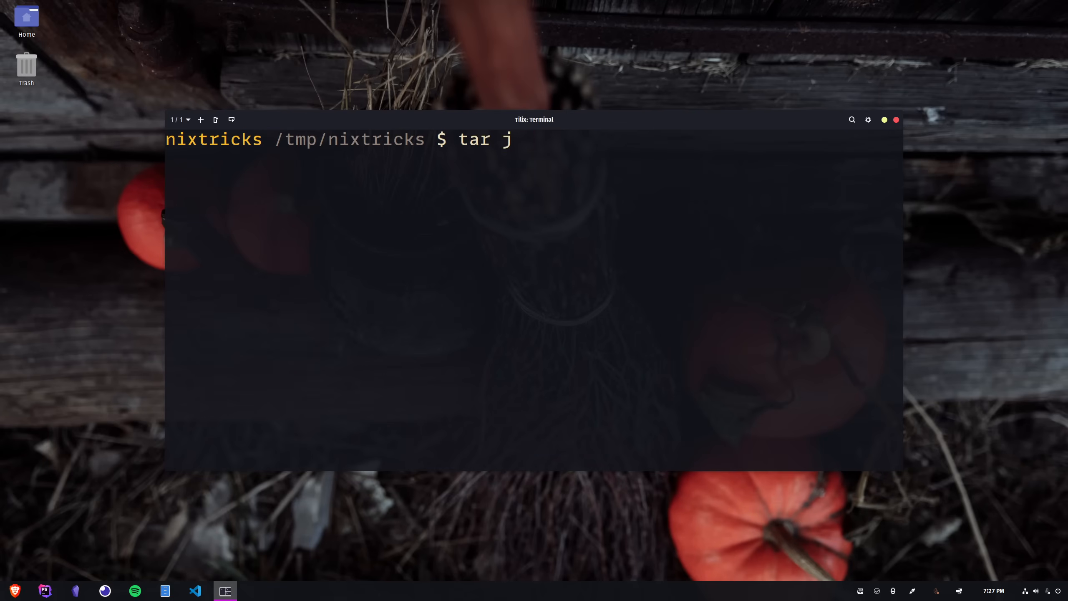
{"action": "type", "text": "cvf"}
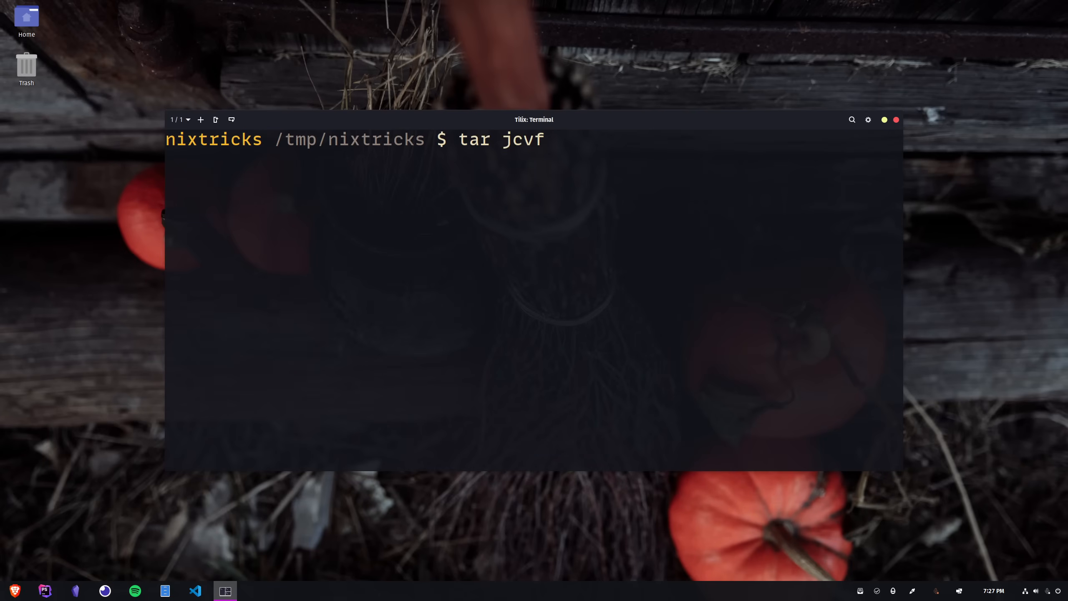
{"action": "type", "text": "archive.tar.b"}
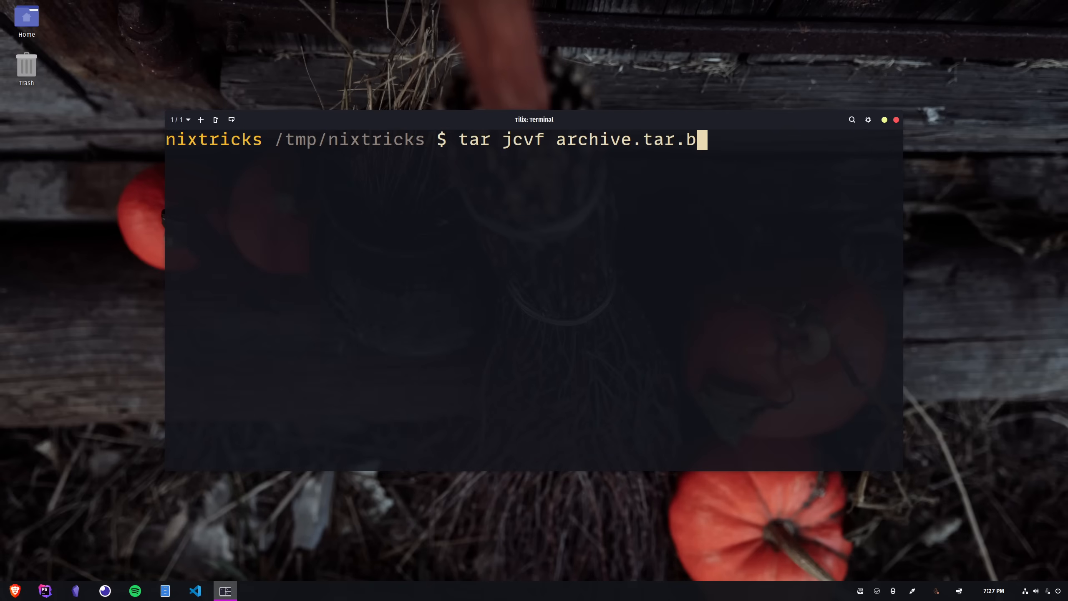
{"action": "key", "text": "Return"}
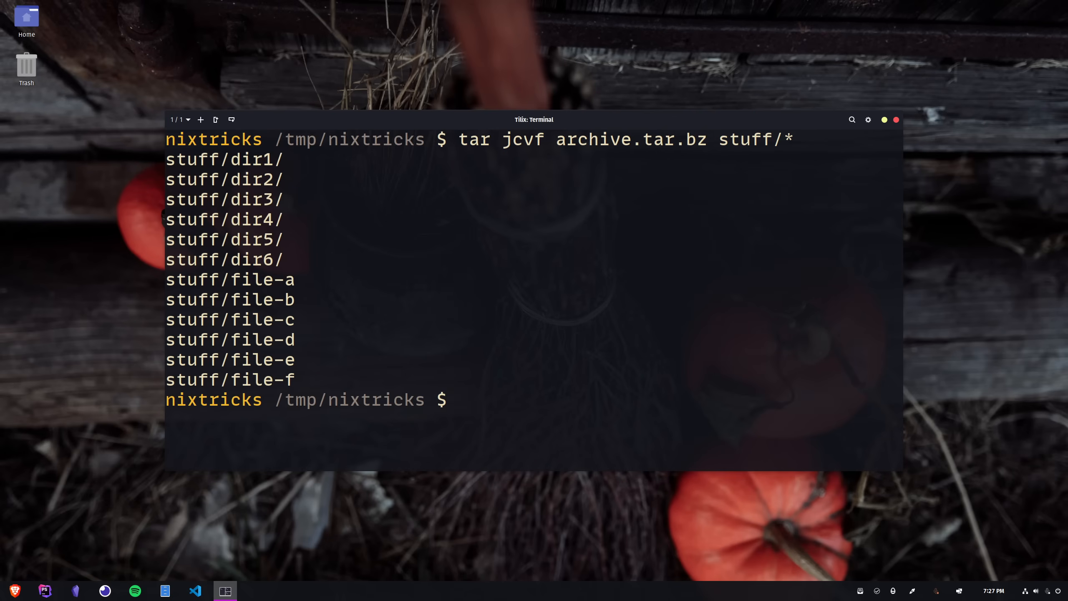
{"action": "key", "text": "Up"}
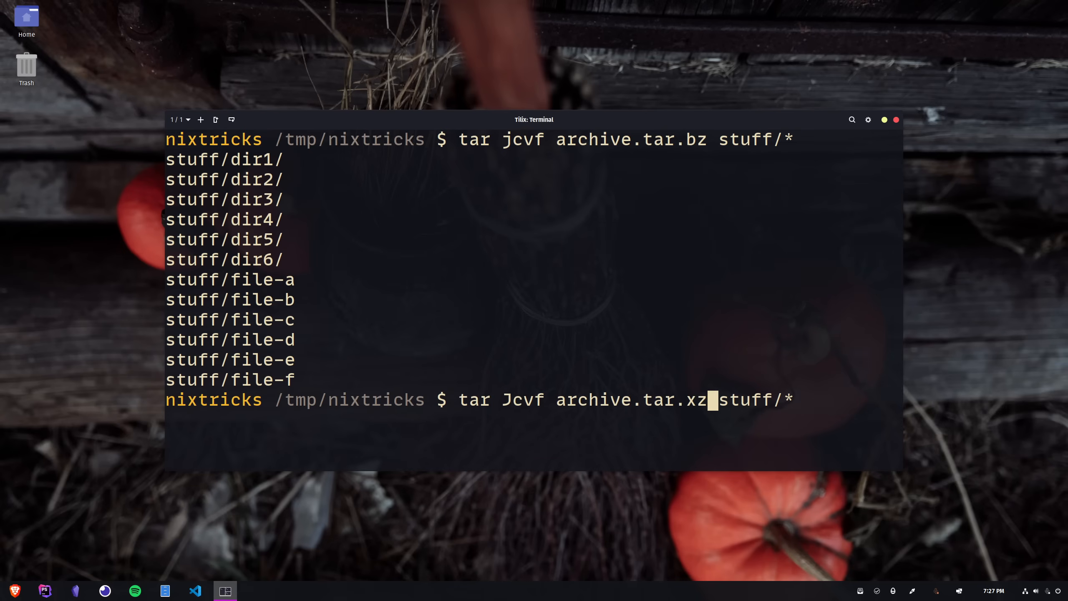
{"action": "key", "text": "Return"}
{"action": "type", "text": "file archive.tar"}
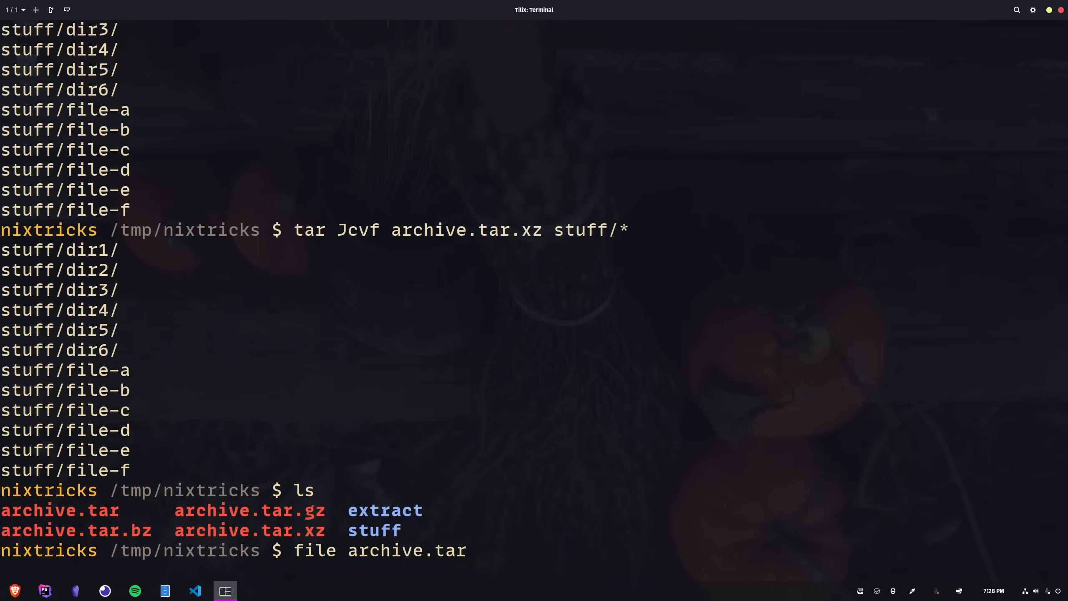
- Show the compression type of every archive with file, then clear the screen
{"action": "key", "text": "Return"}
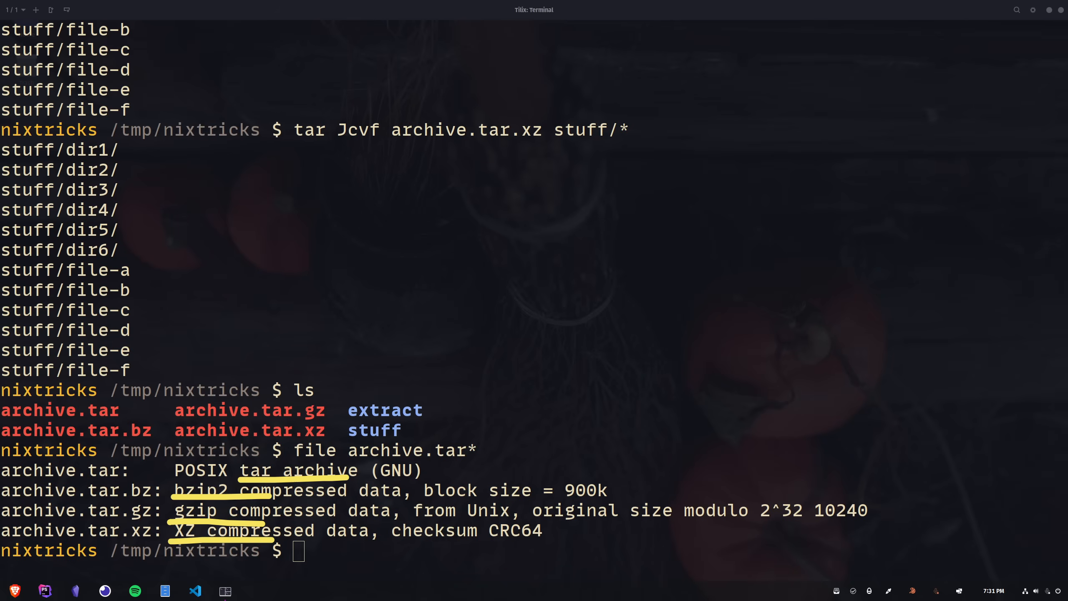
{"action": "left_click", "coordinate": [224, 591]}
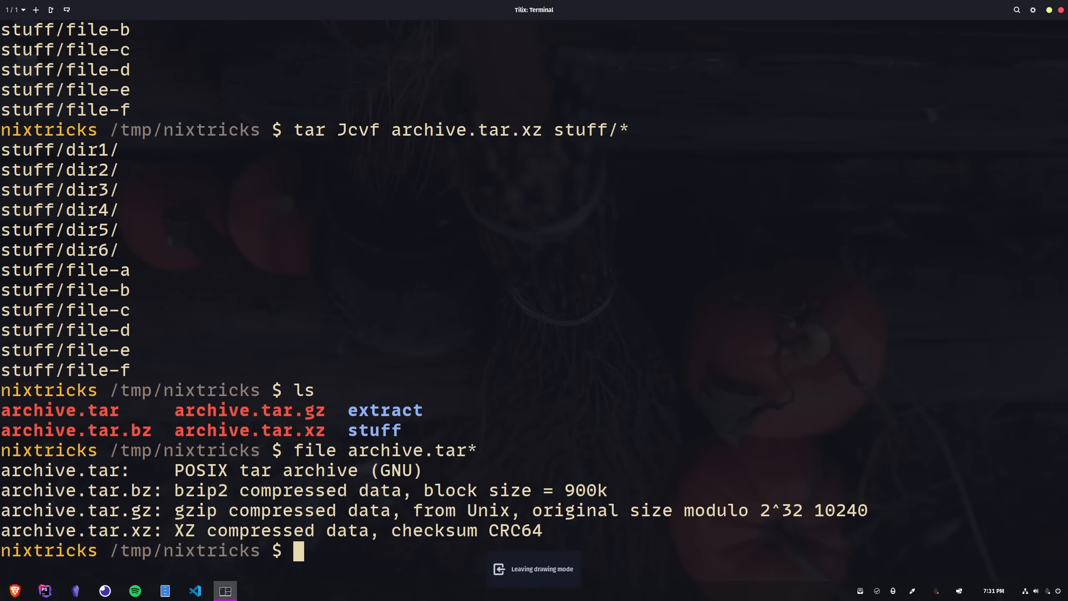
{"action": "key", "text": "ctrl+l"}
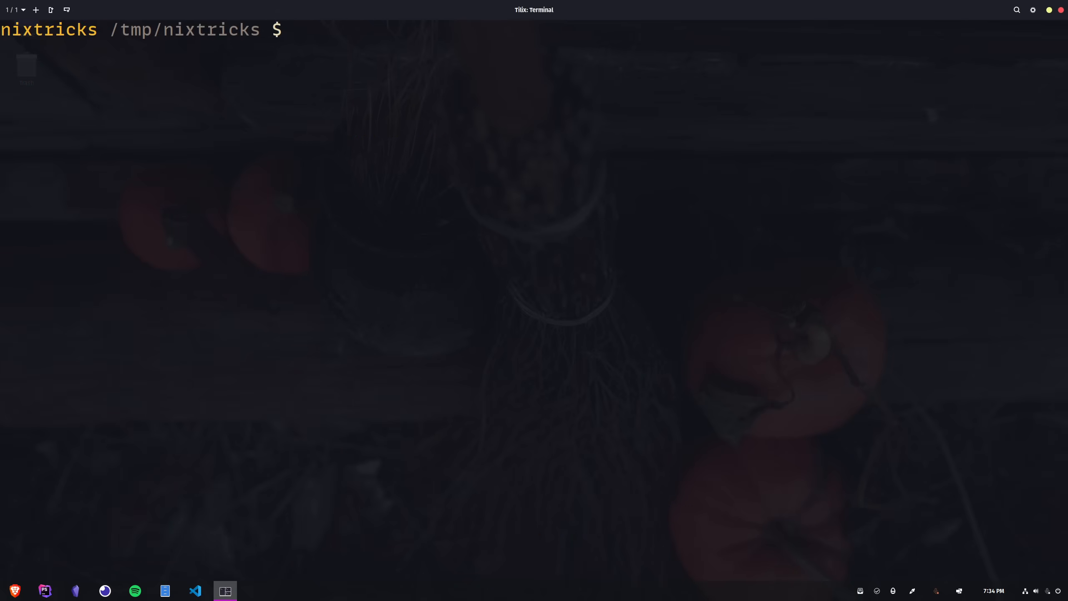
- Generate a 100 MB random file.bin from /dev/urandom with dd bs=1M
{"action": "type", "text": "dd i"}
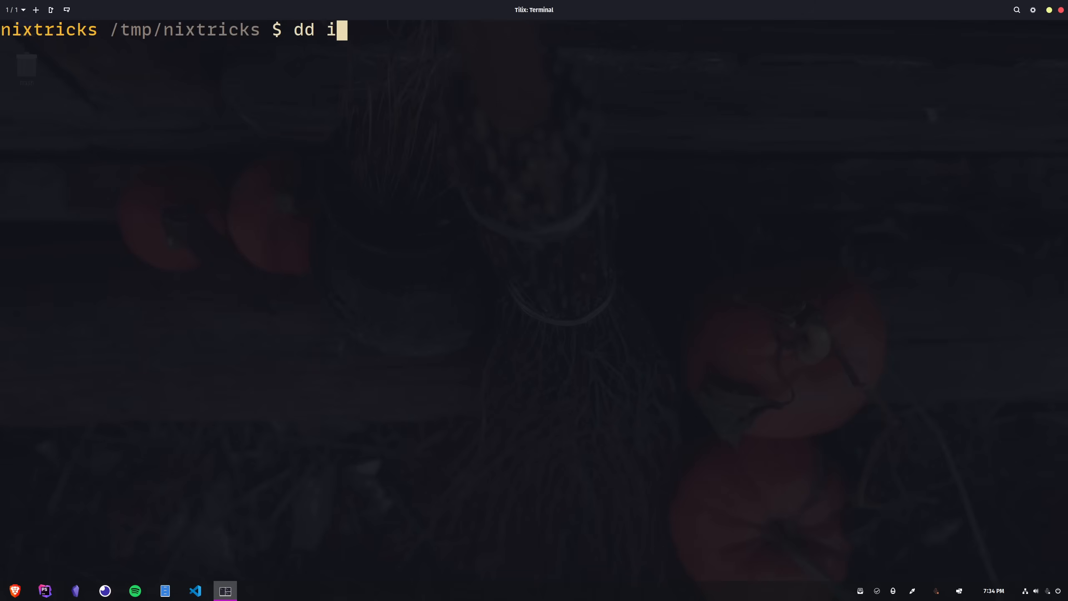
{"action": "type", "text": "f=/dev/"}
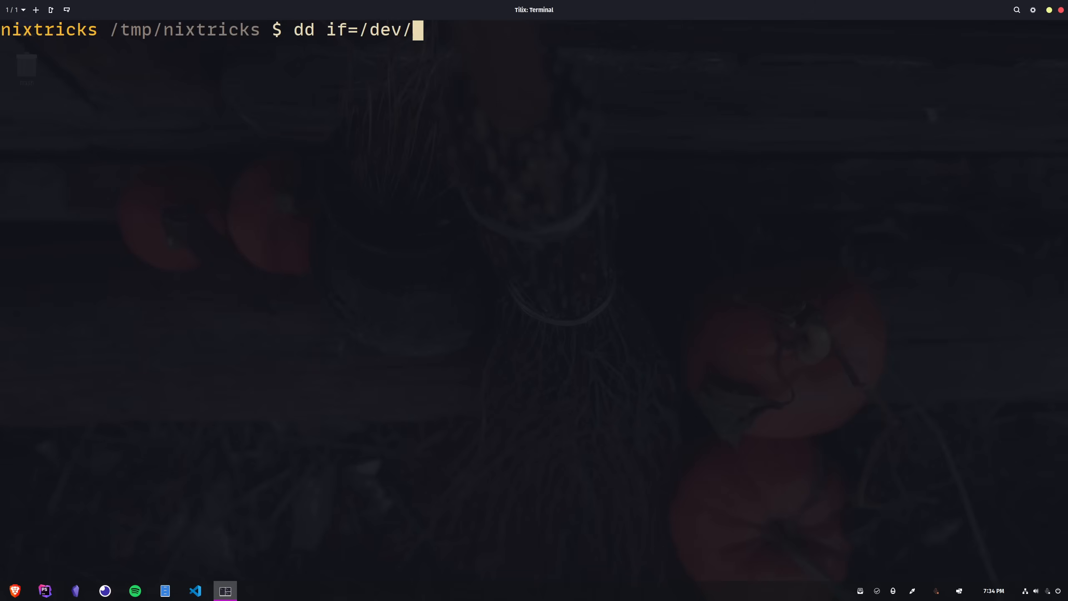
{"action": "type", "text": "urandom of"}
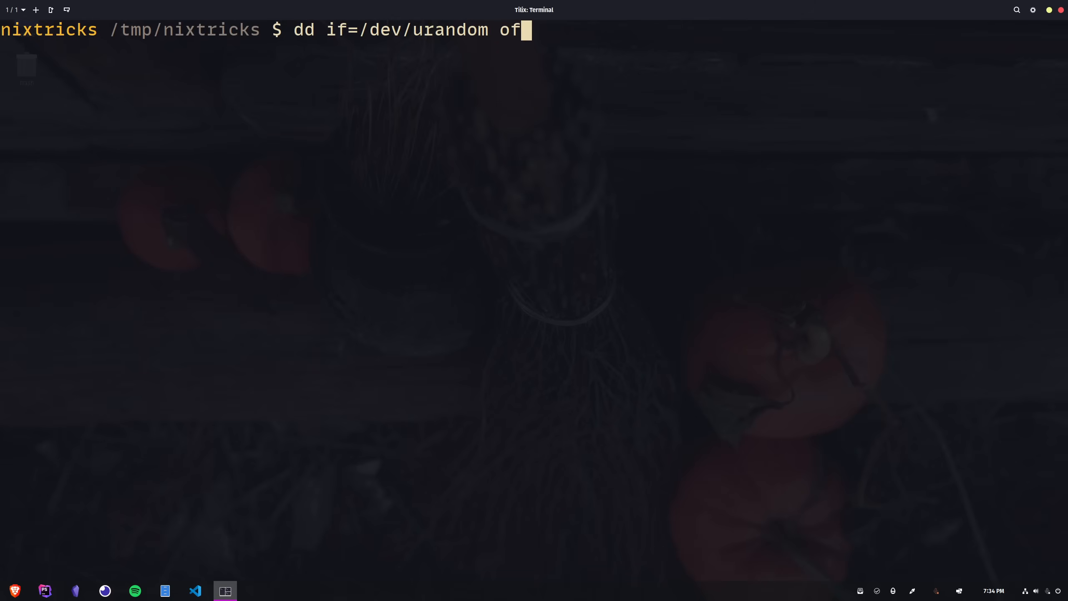
{"action": "type", "text": "=file.bin b"}
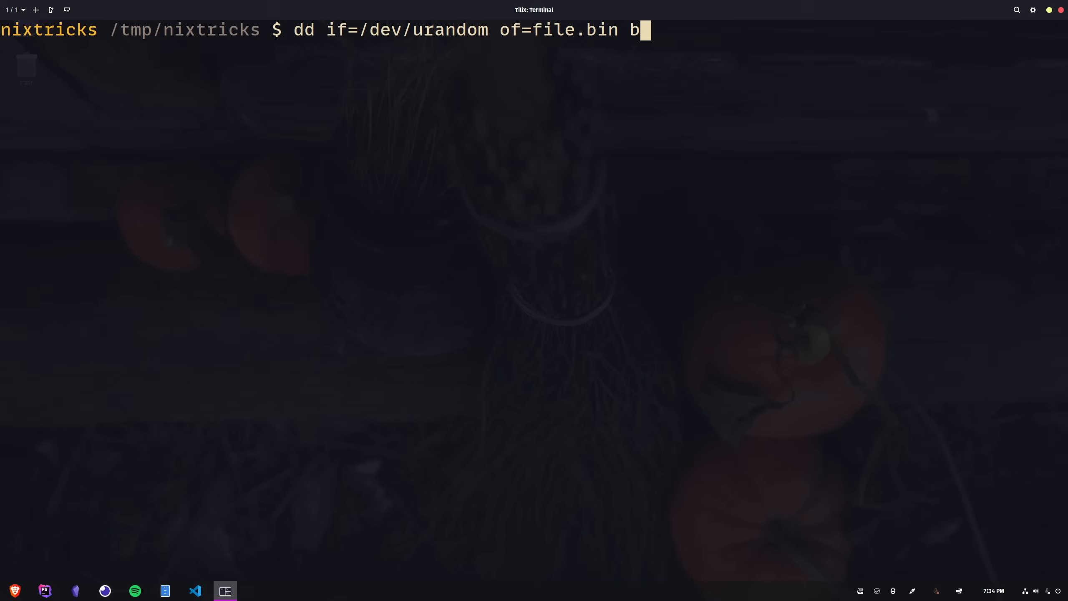
{"action": "type", "text": "s=1M count=100"}
{"action": "type", "text": "du -h file.bin"}
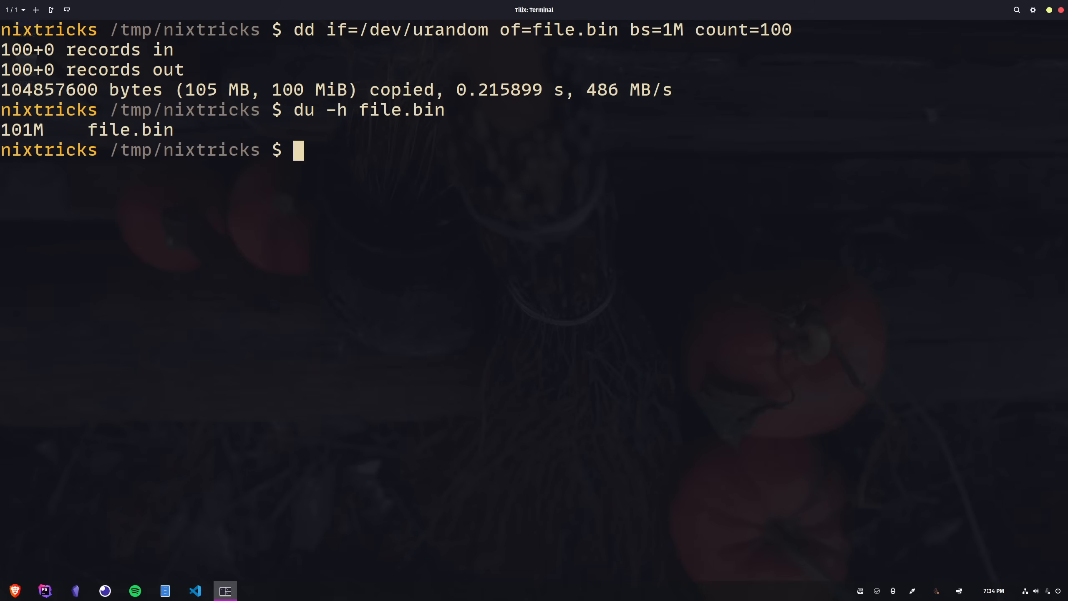
- Pack file.bin into file.tar.gz and check its size with du -h, still 101M
{"action": "type", "text": "tar zcvf"}
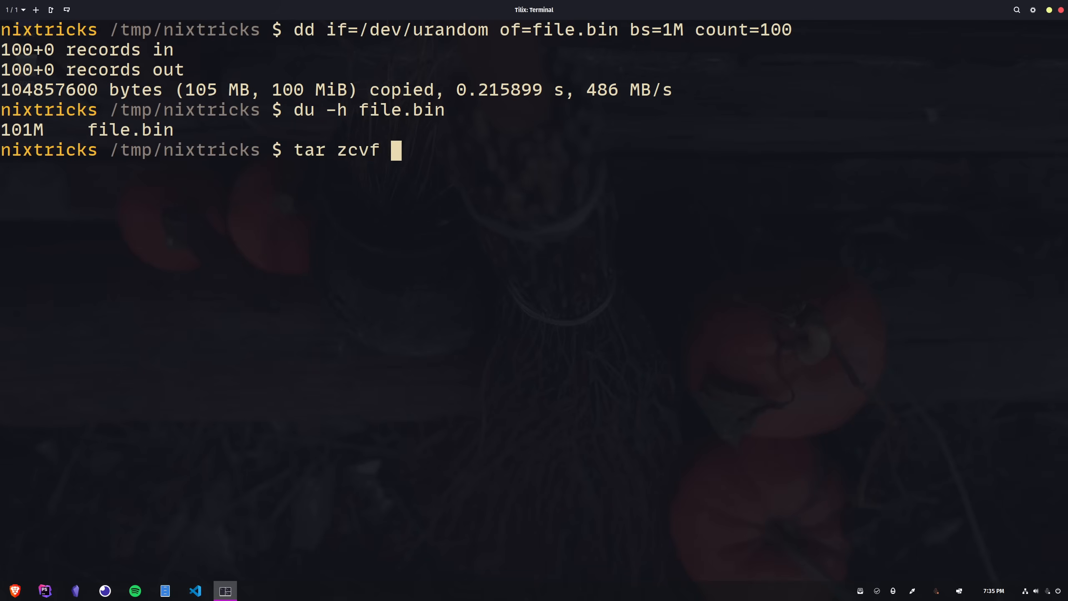
{"action": "type", "text": "file."}
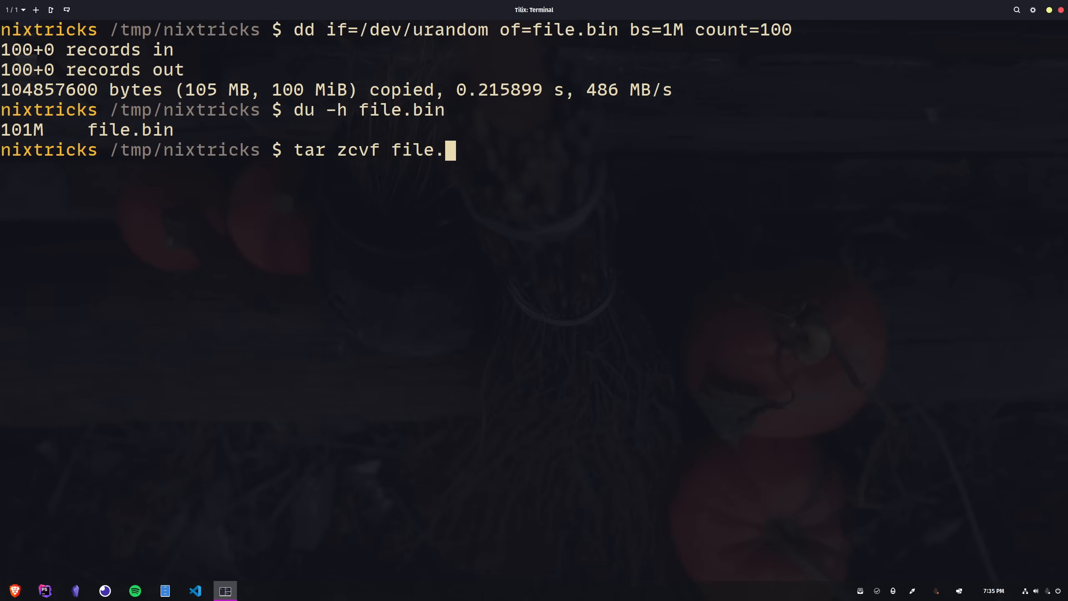
{"action": "key", "text": "Return"}
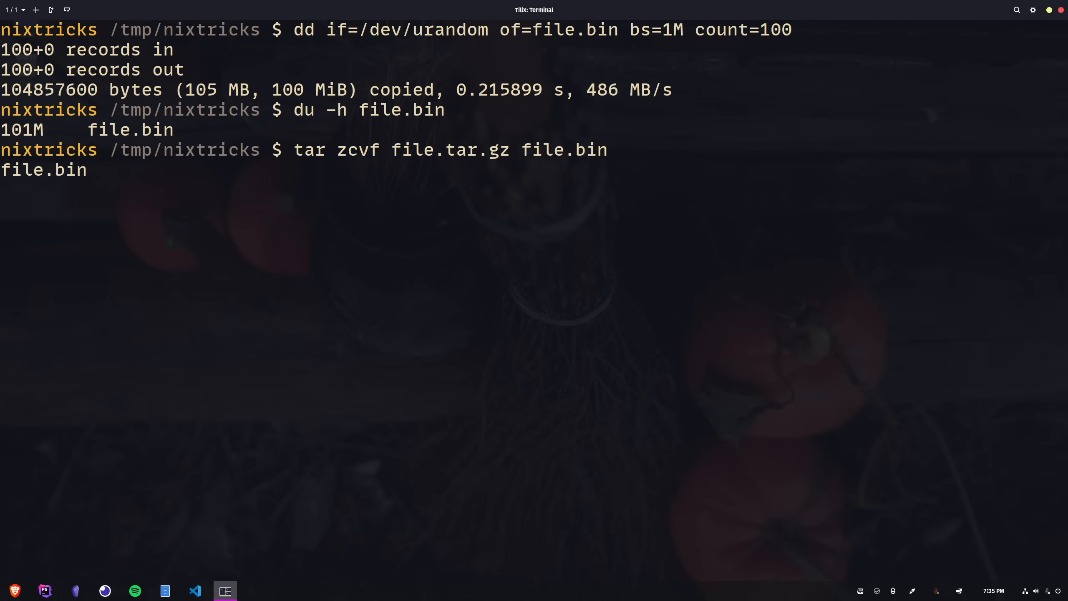
{"action": "key", "text": "Return"}
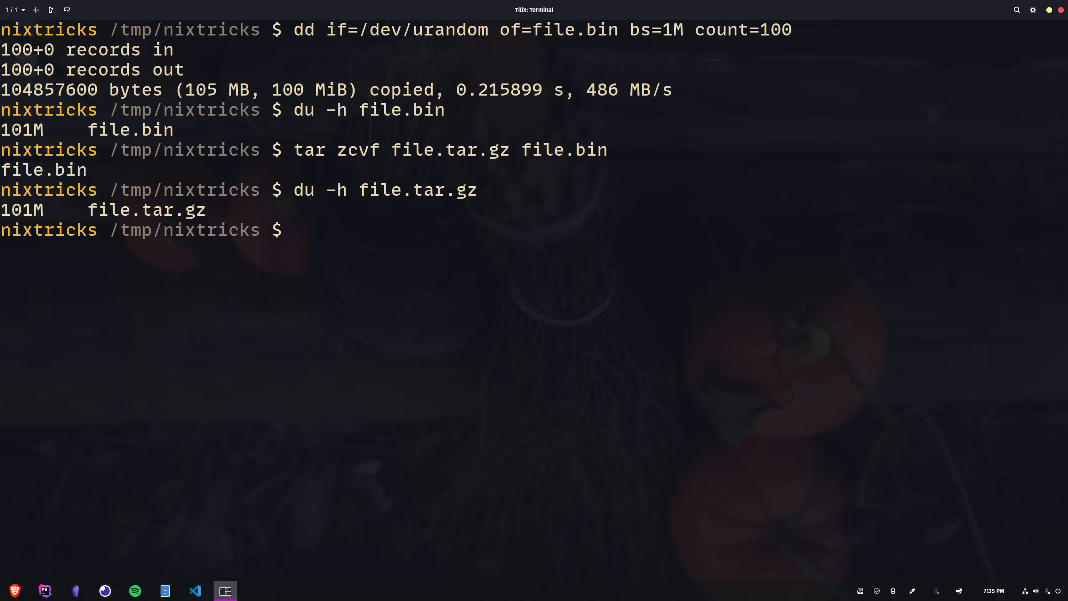
- Split file.tar.gz into 40M parts named file.tar.gz.part- and show the three part sizes
{"action": "type", "text": "split"}
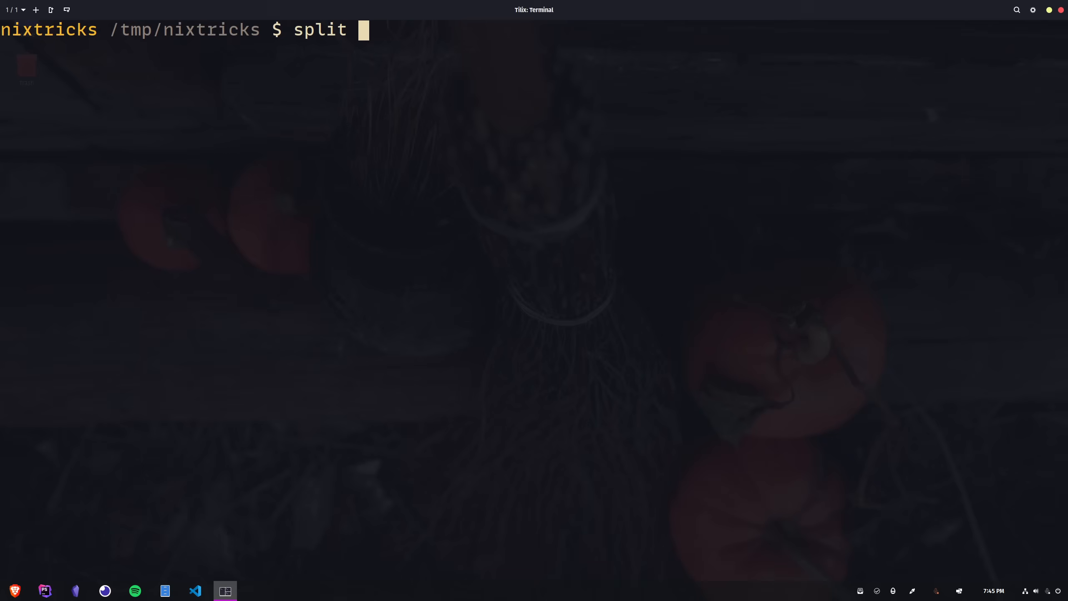
{"action": "type", "text": "-b 4"}
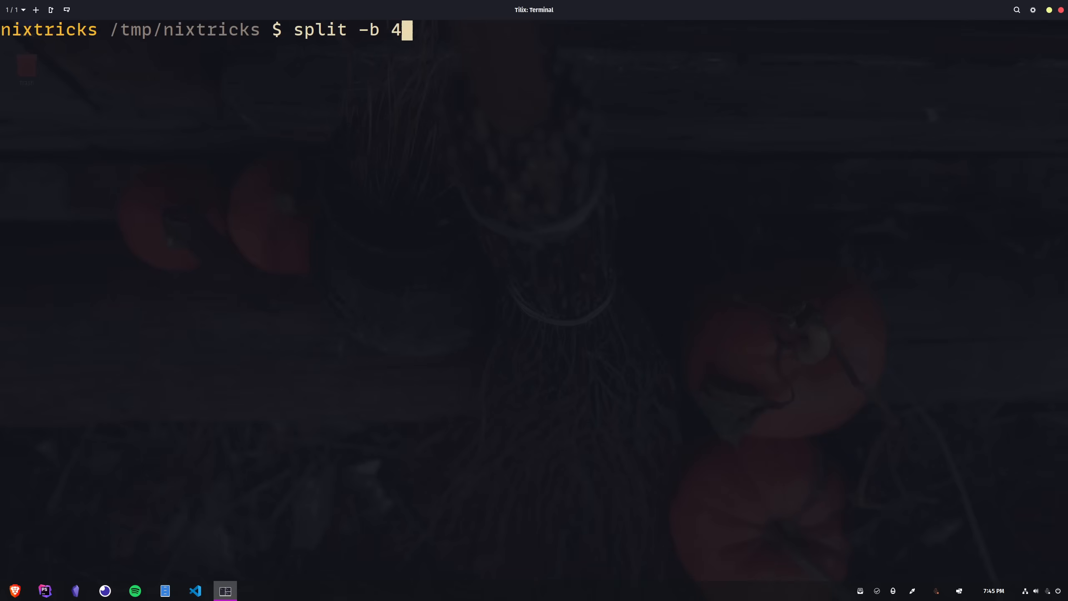
{"action": "type", "text": "0M"}
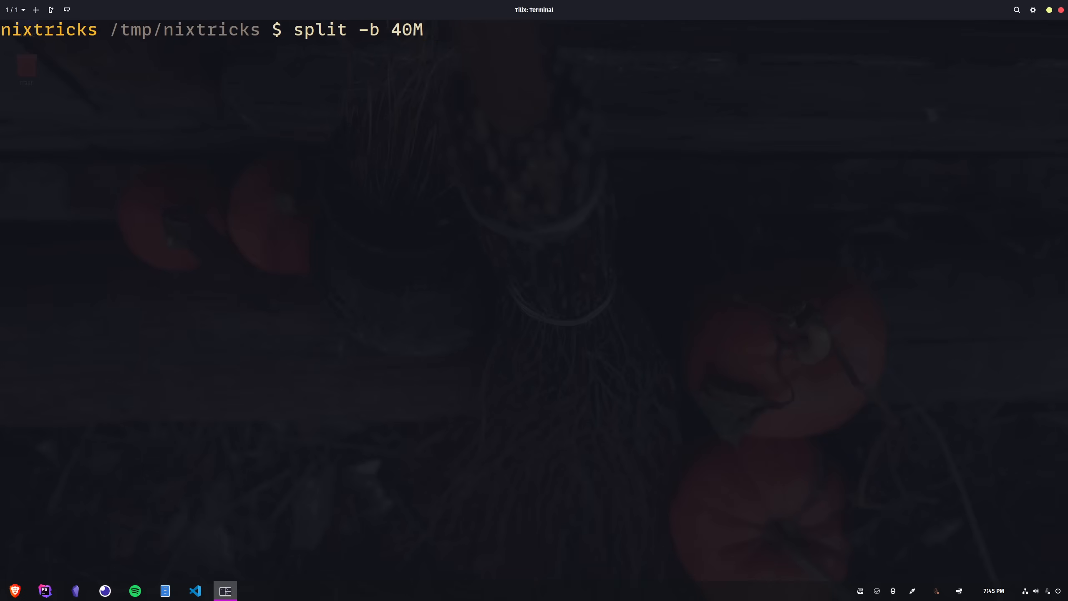
{"action": "type", "text": "file.tar.gz"}
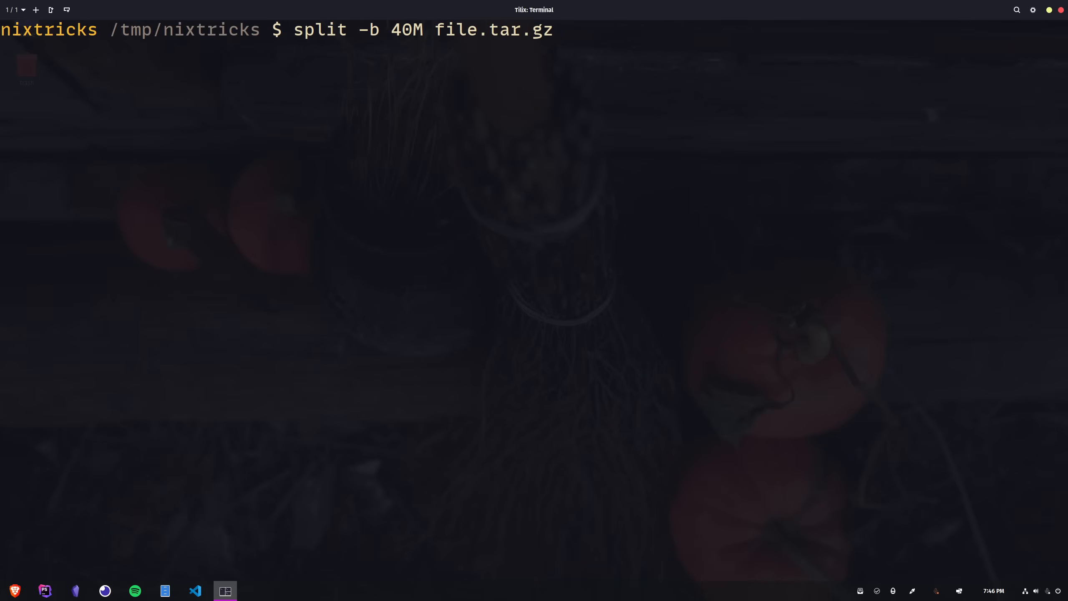
{"action": "type", "text": "file.tar."}
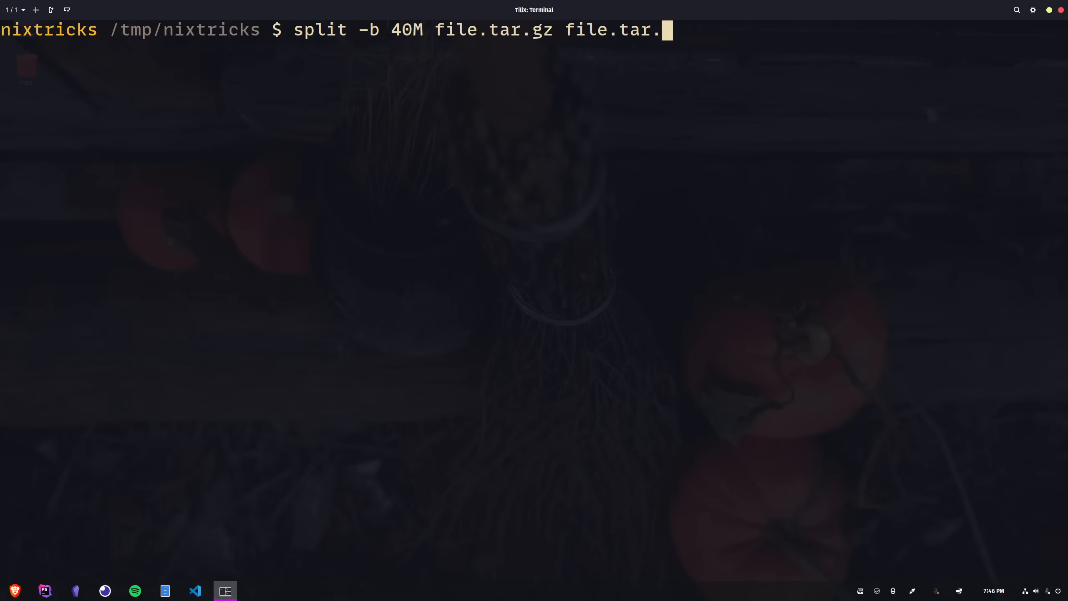
{"action": "type", "text": "gz.part-"}
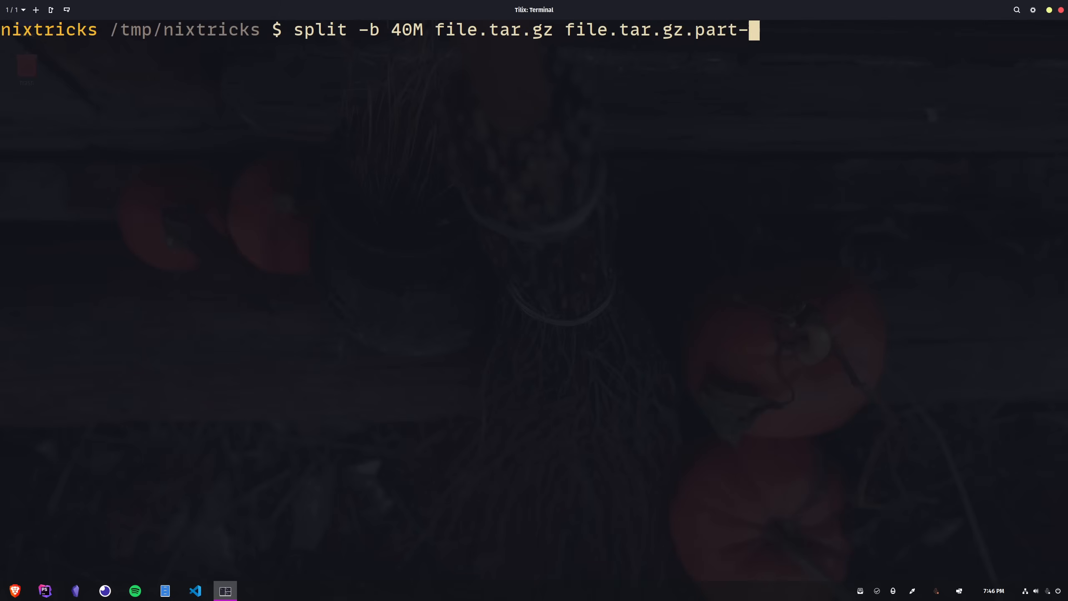
{"action": "key", "text": "Return"}
{"action": "type", "text": "du"}
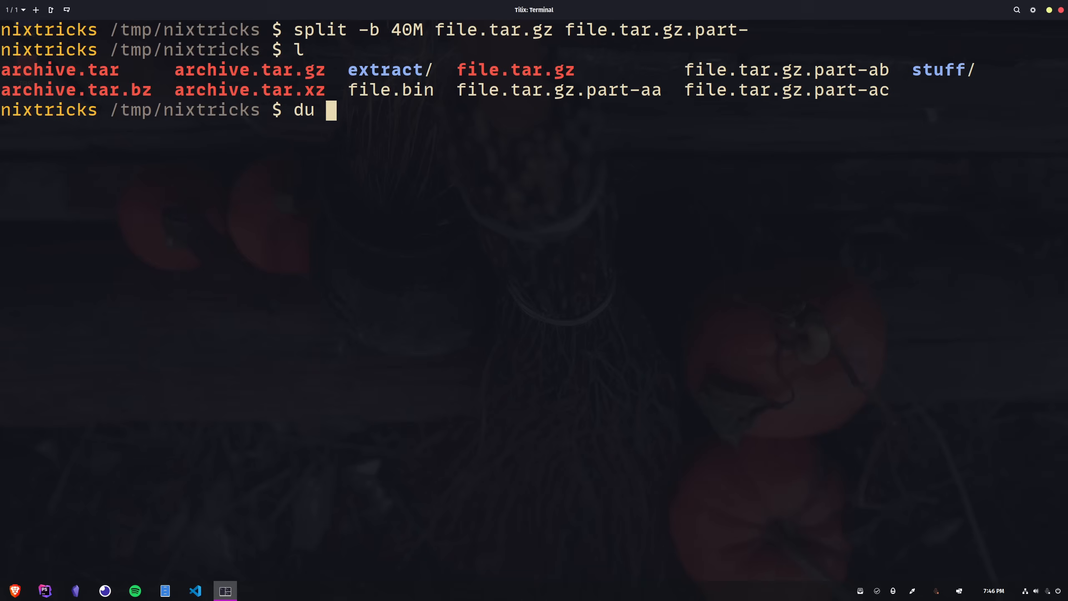
{"action": "type", "text": "-h file.."}
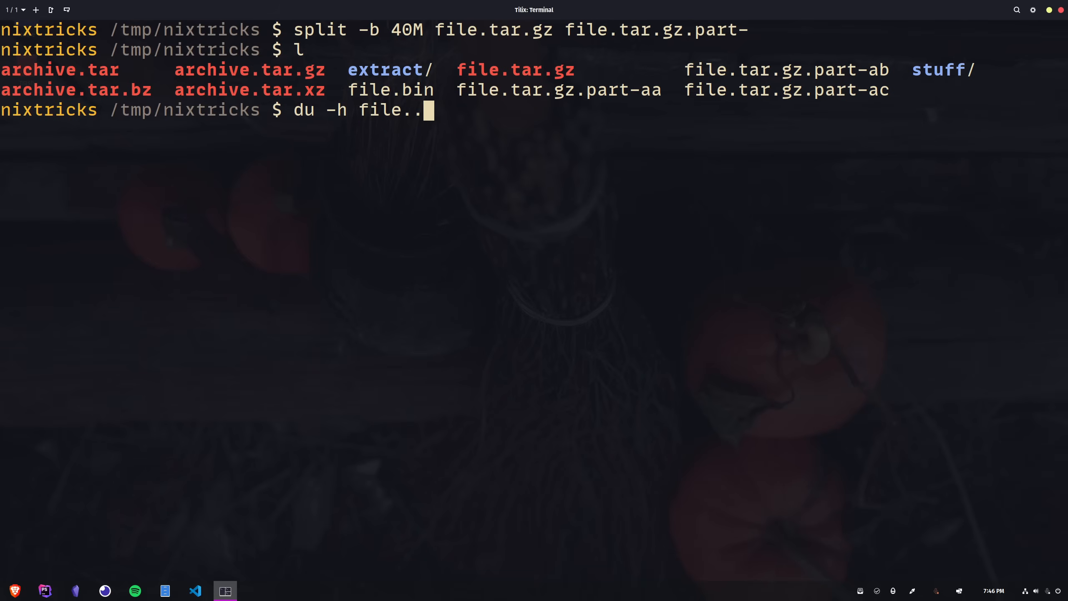
{"action": "key", "text": "Return"}
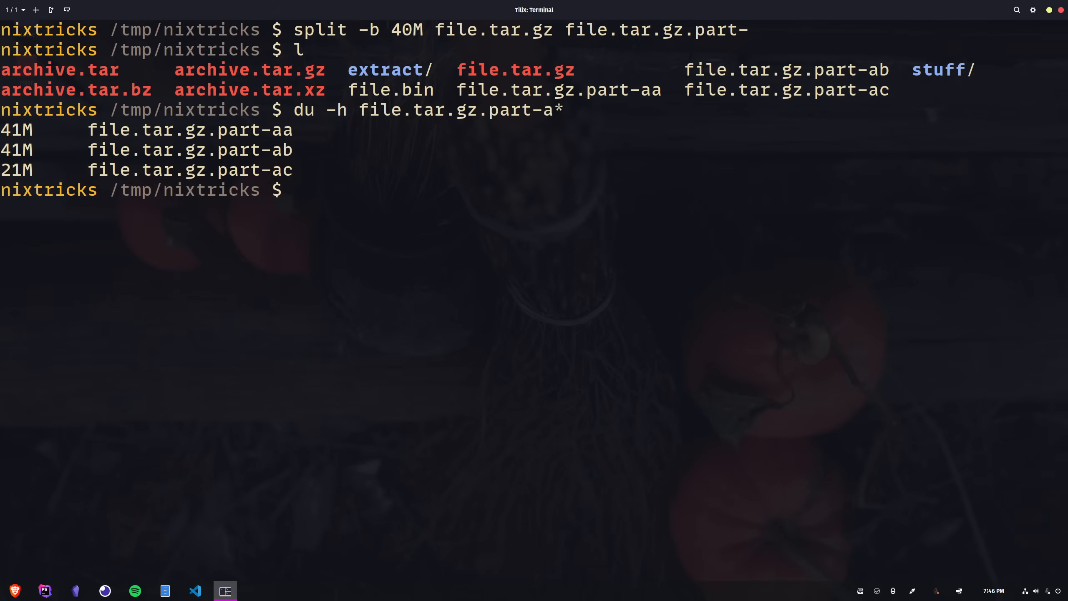
- Cat the parts into file-join.tar.gz and diff it against file.tar.gz to confirm no difference
{"action": "type", "text": "cat file"}
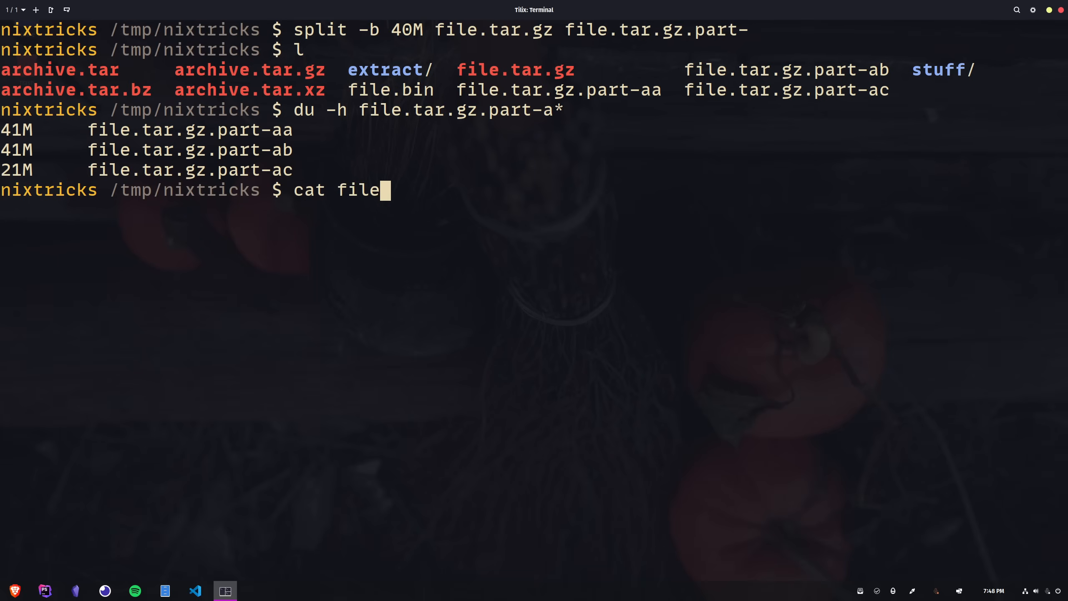
{"action": "type", "text": ".tar.gz.part-a*"}
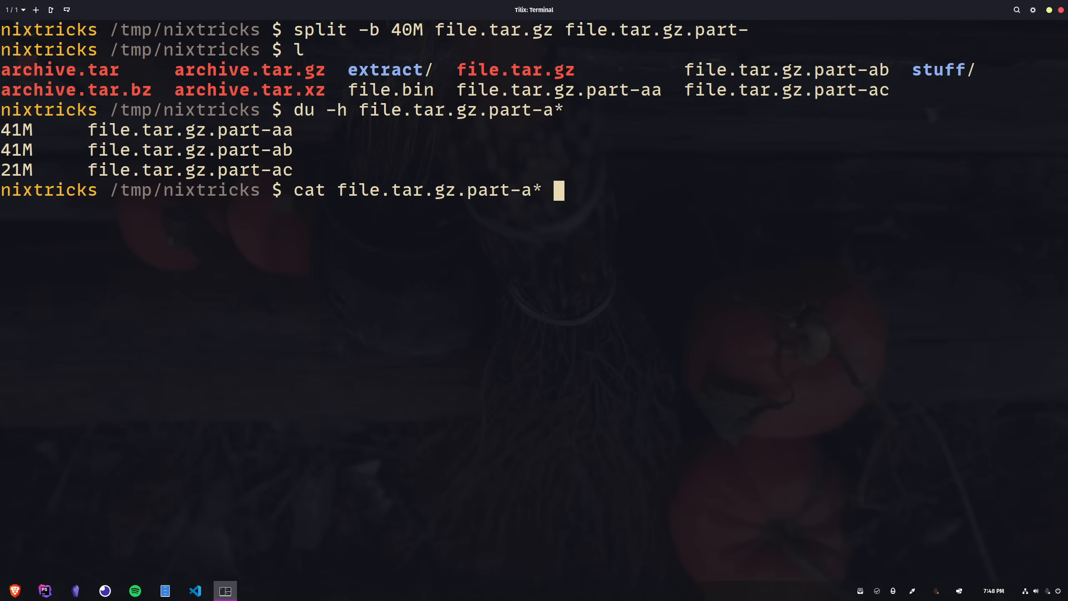
{"action": "type", "text": "> file-join.tar"}
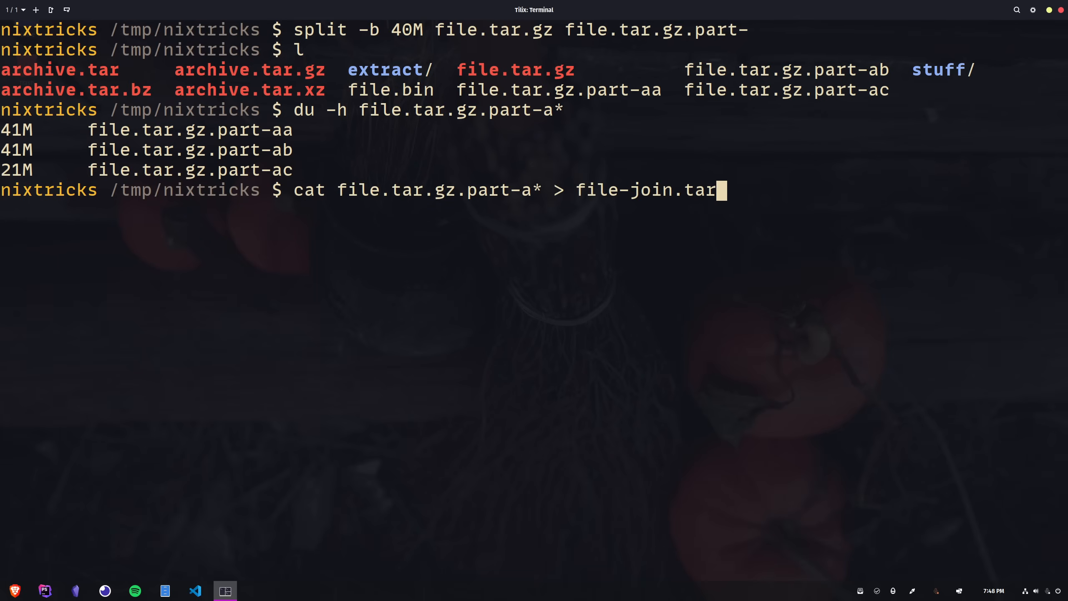
{"action": "key", "text": "Return"}
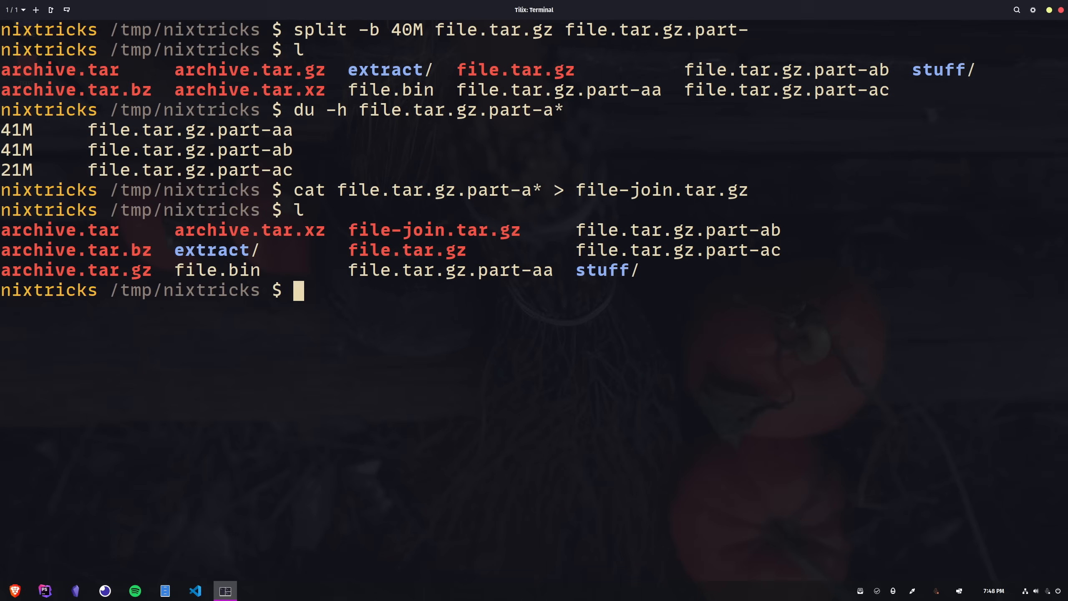
{"action": "type", "text": "diff file.ta"}
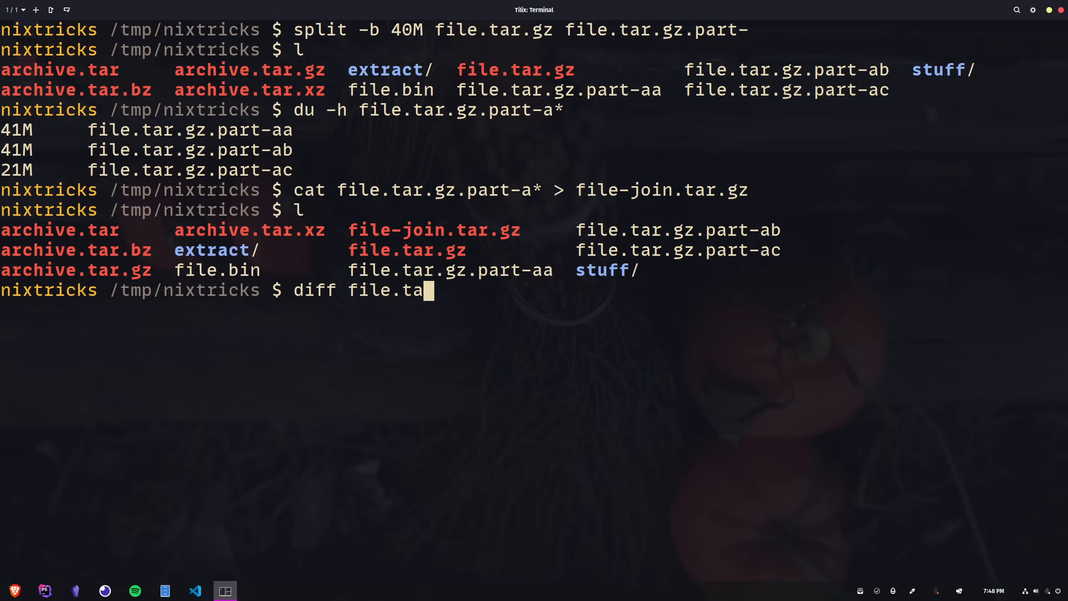
{"action": "key", "text": "Return"}
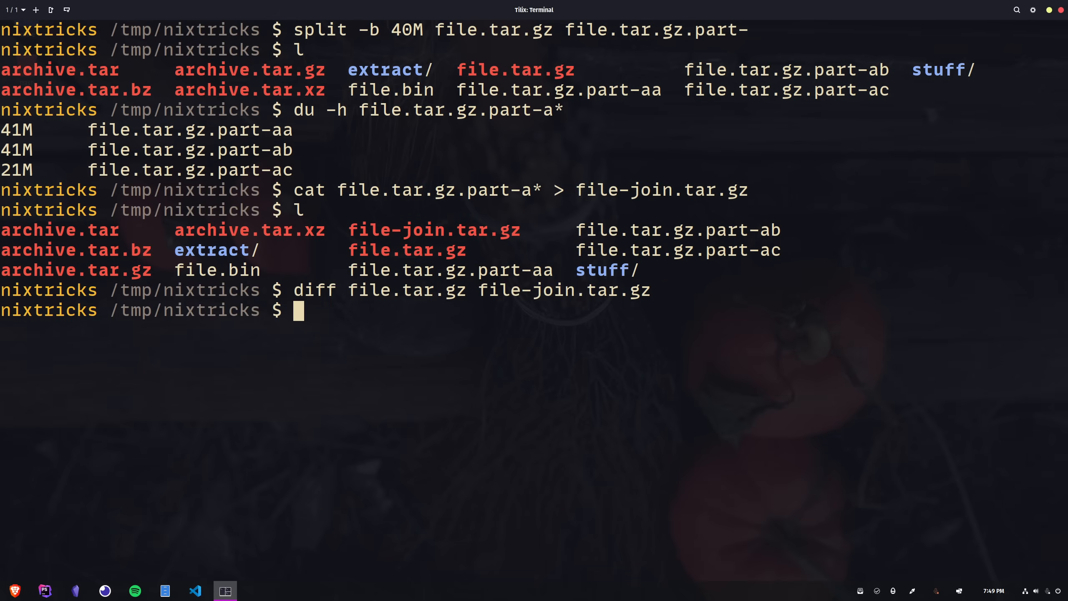
- Find all files not named 'file-*', then delete them with -exec rm
{"action": "type", "text": "find"}
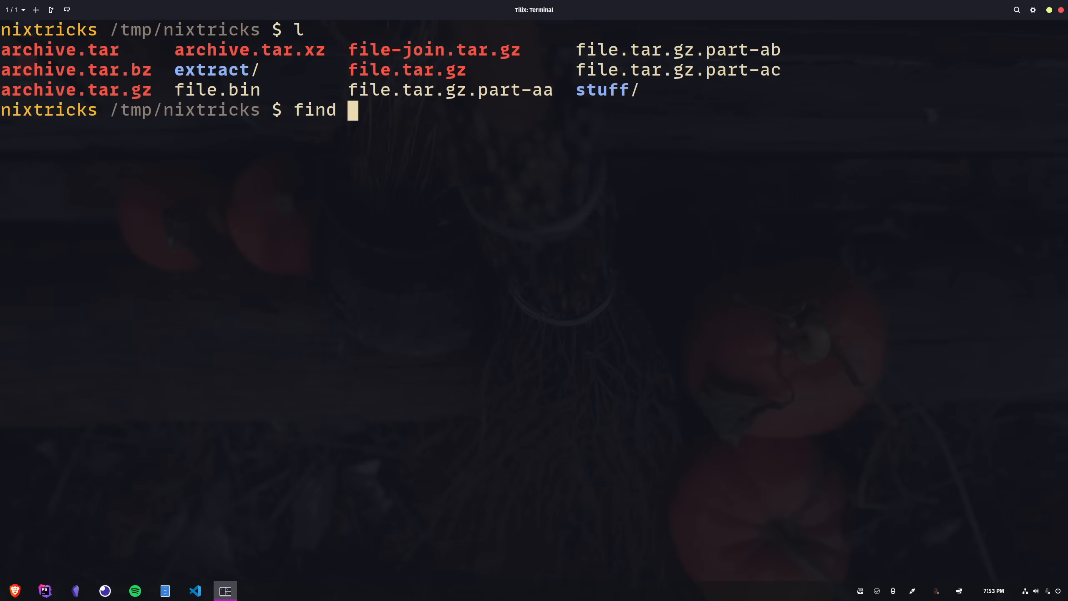
{"action": "type", "text": ". -type f ! -name"}
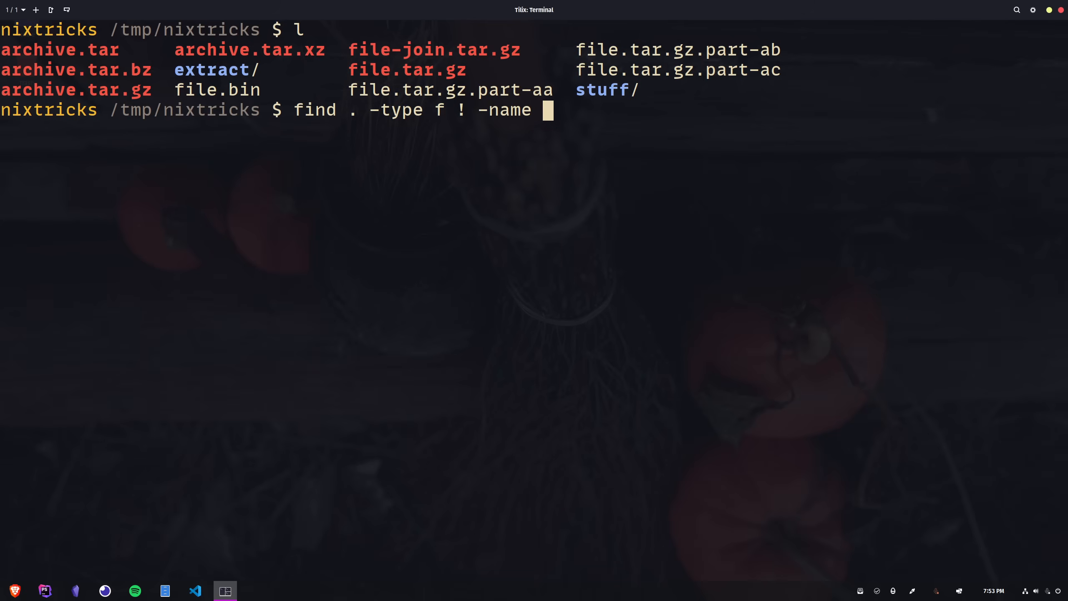
{"action": "key", "text": "Return"}
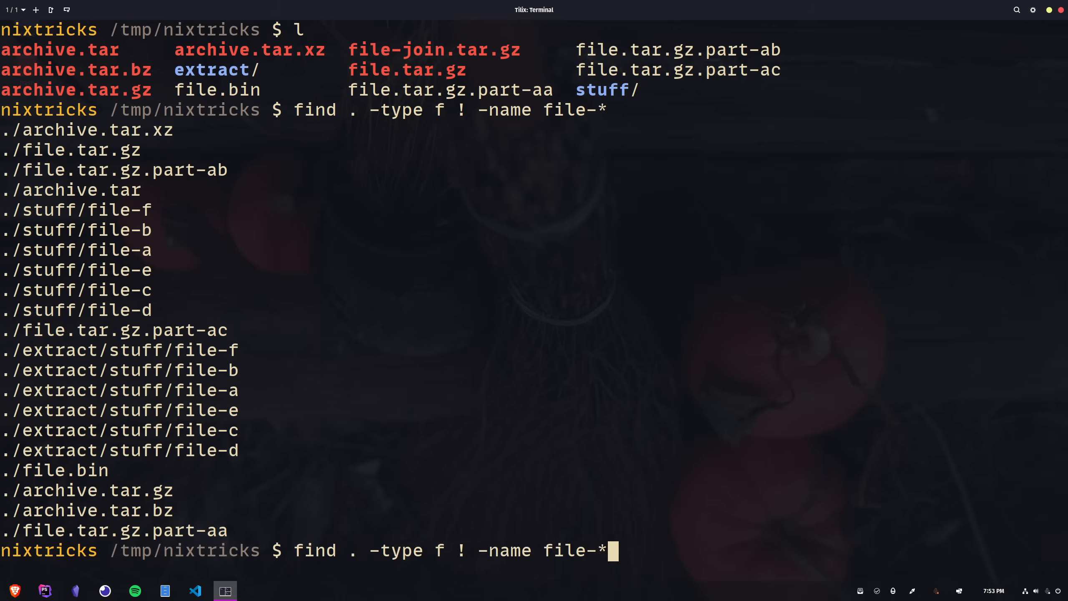
{"action": "type", "text": " -exec rm {} \\;"}
{"action": "key", "text": "Return"}
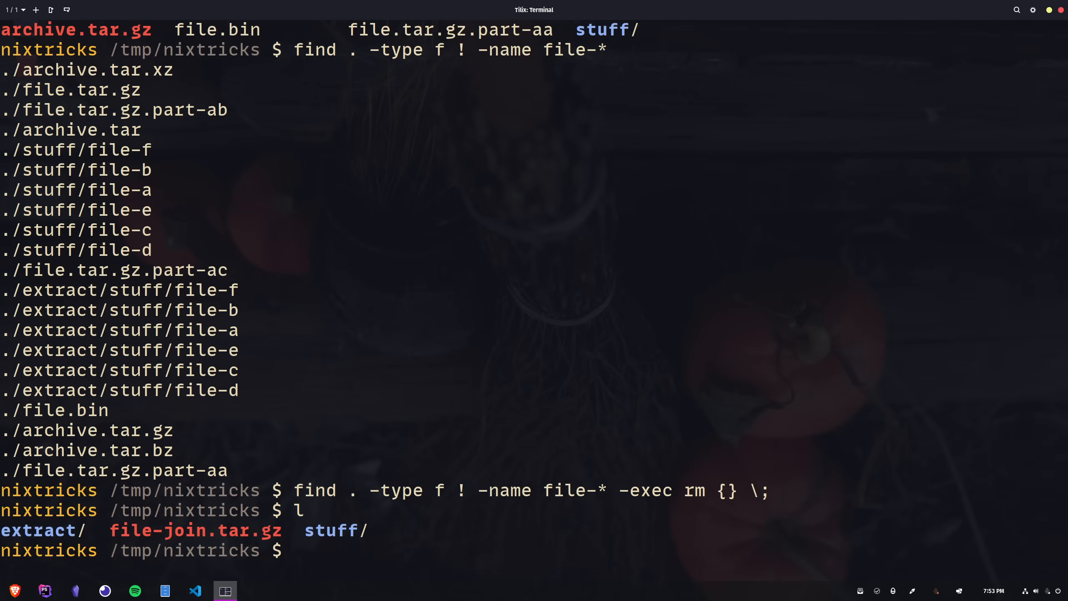
- Begin a tar zxvf command to unpack the remaining archive
{"action": "type", "text": "ta"}
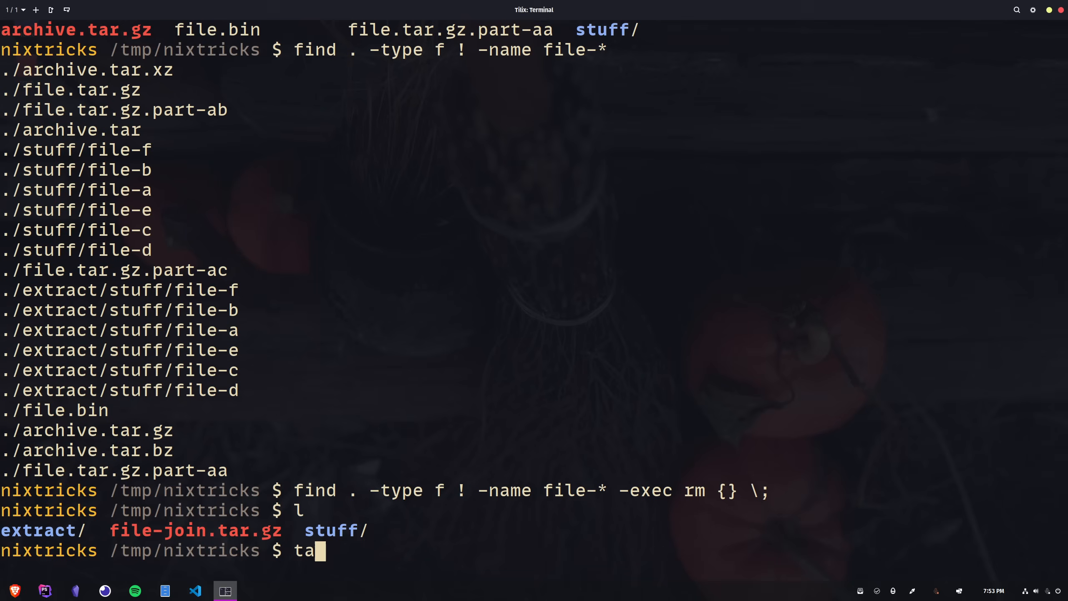
{"action": "type", "text": "r"}
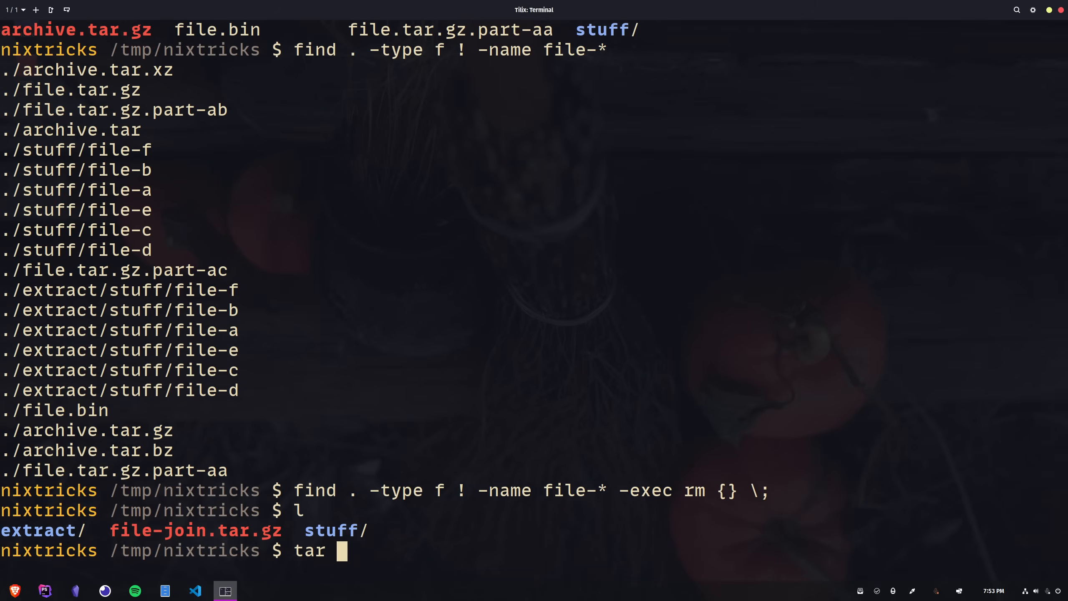
{"action": "type", "text": "zxvf"}
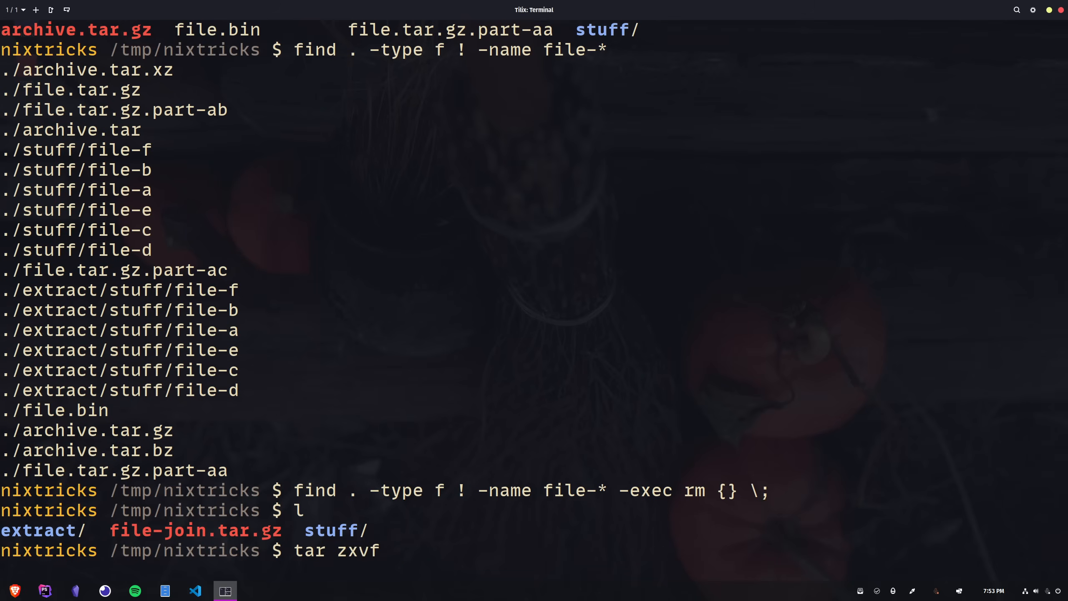